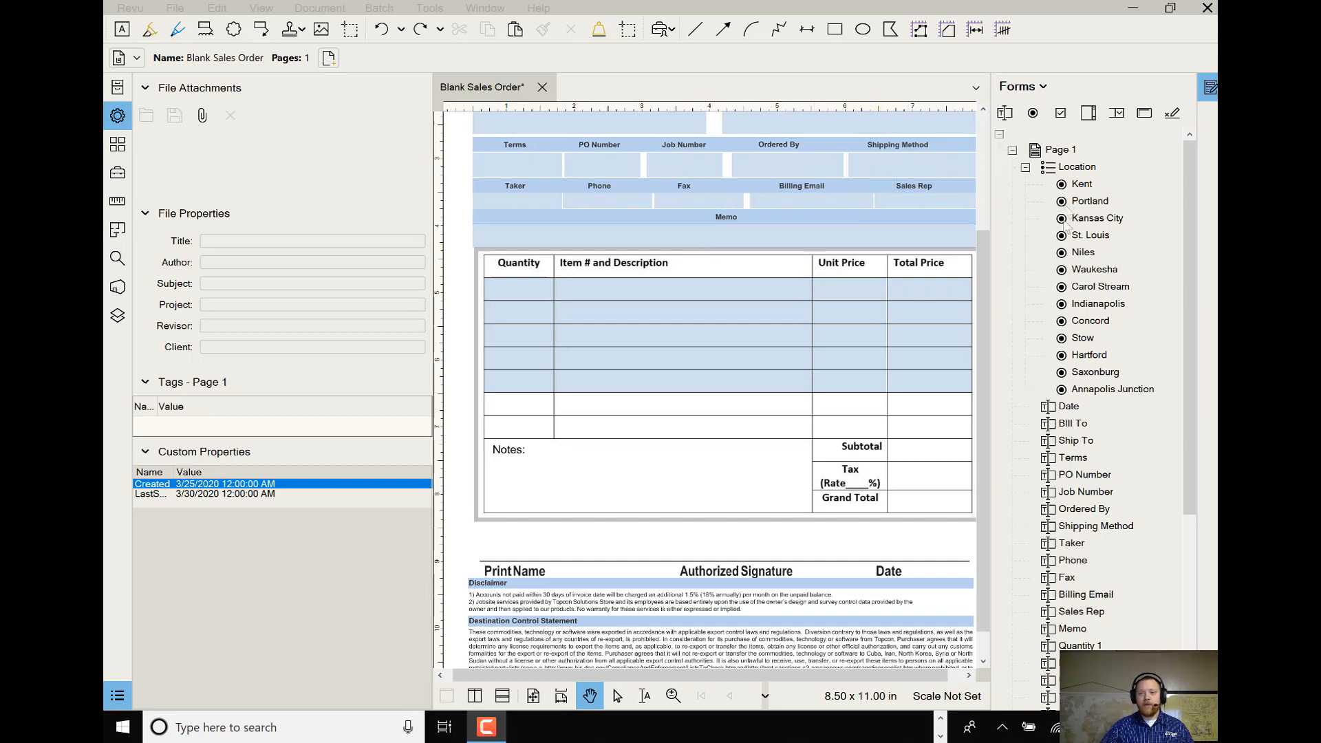
pyautogui.moveTo(1096, 266)
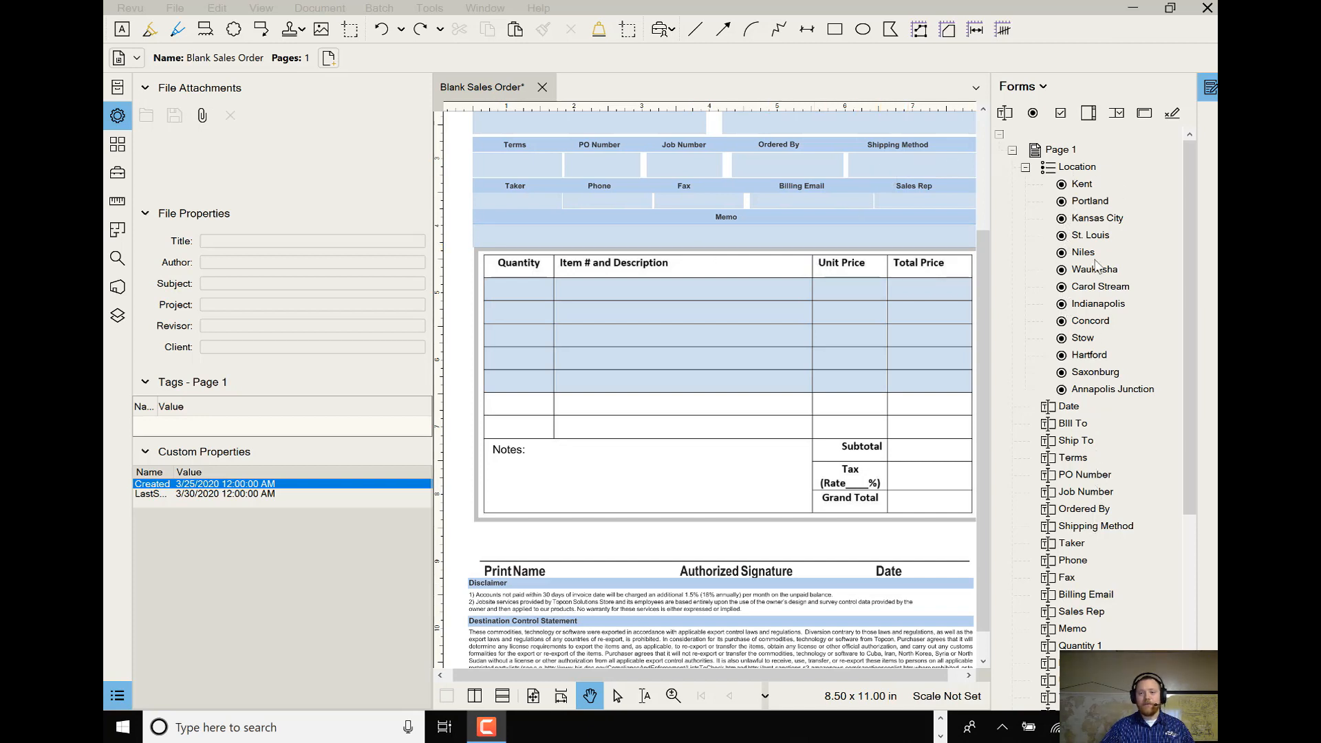
# - Enter form editing and give the Ship To field the tooltip 'Shipping To'
pyautogui.scroll(3)
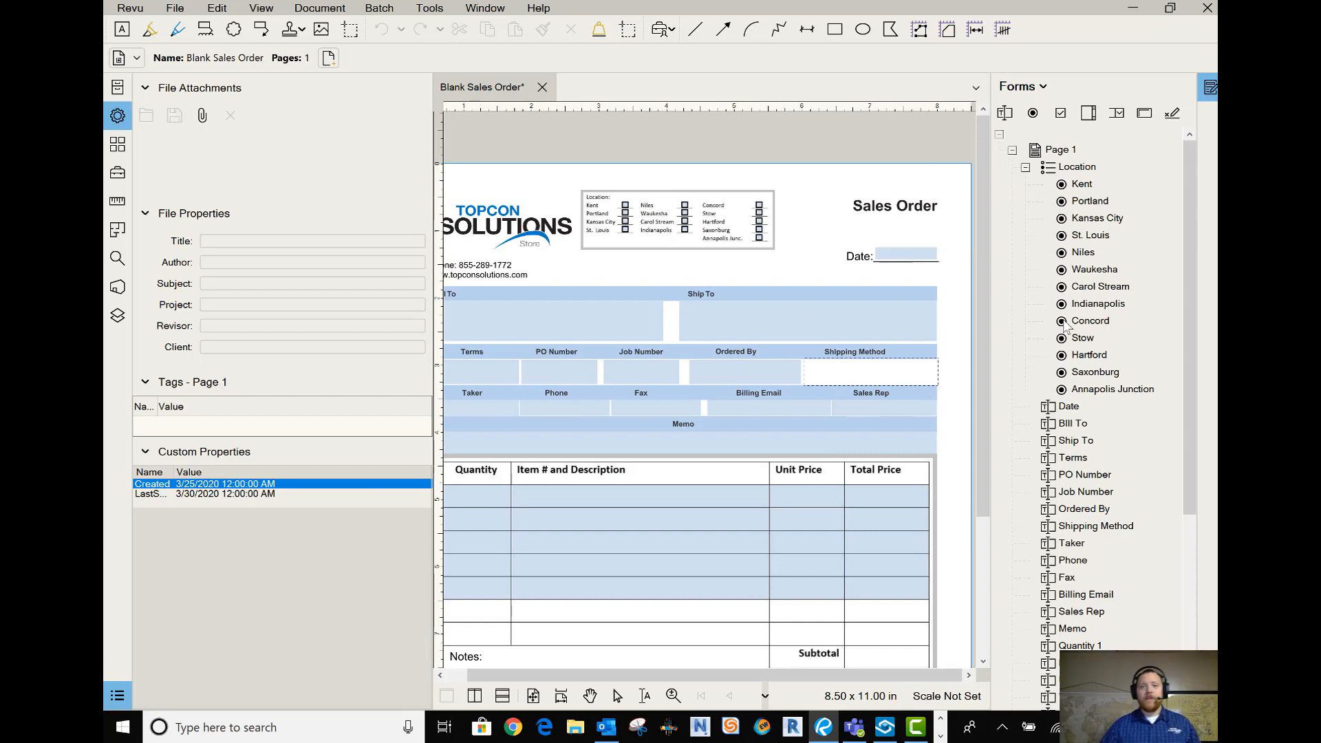
pyautogui.moveTo(1032, 472)
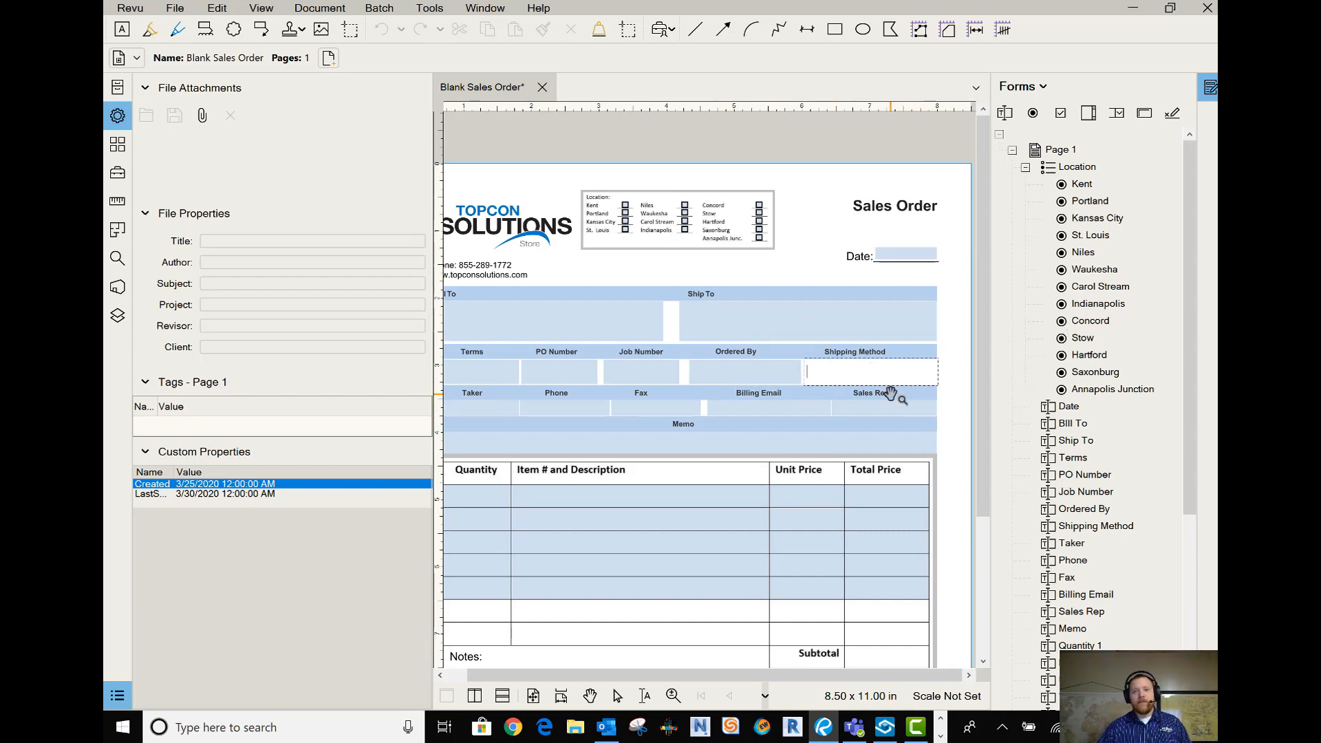
pyautogui.hscroll(-3)
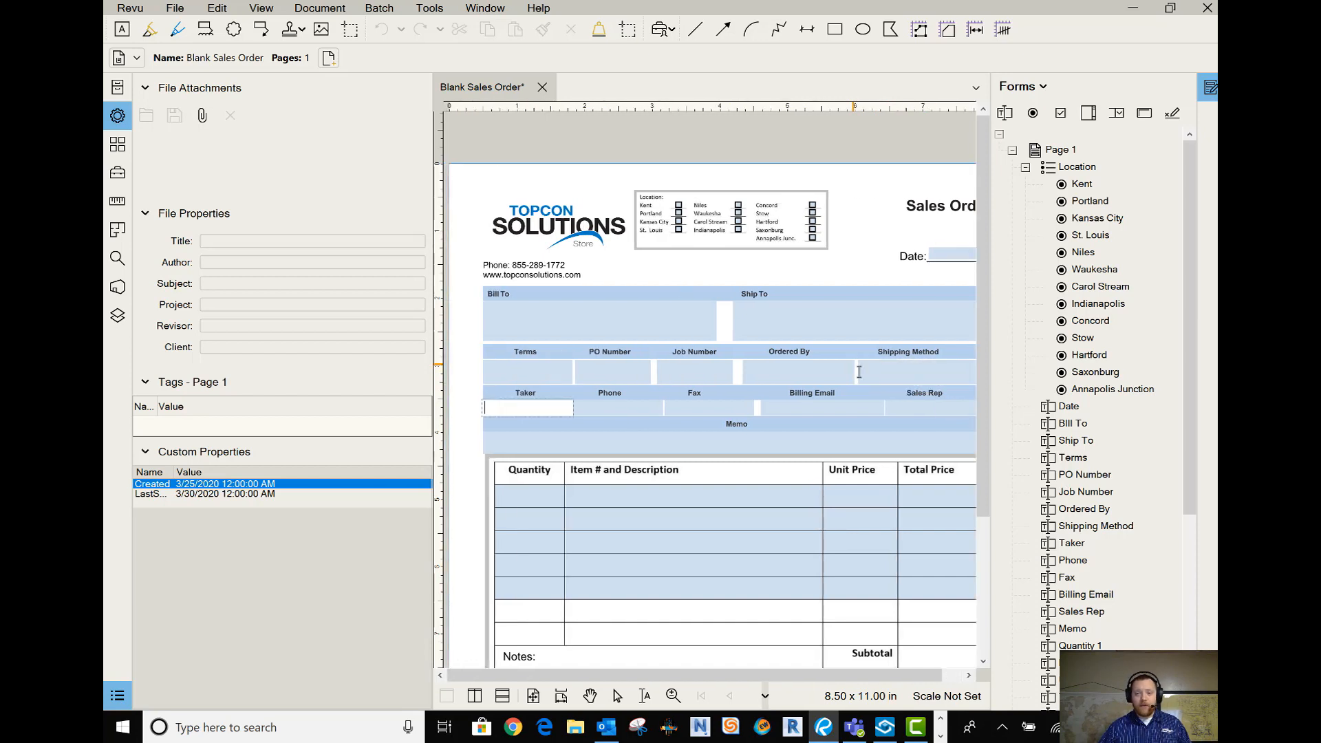
pyautogui.click(822, 407)
pyautogui.write('Total Price 5')
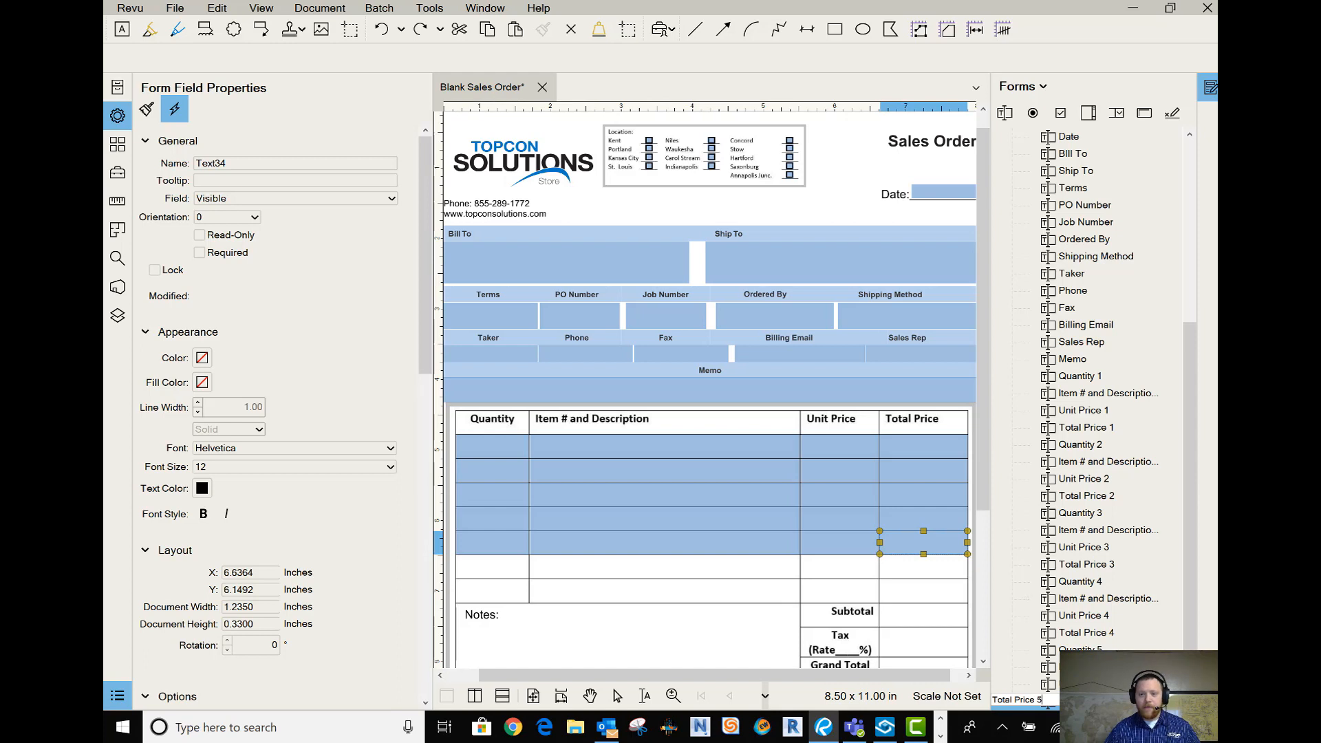
pyautogui.moveTo(931, 594)
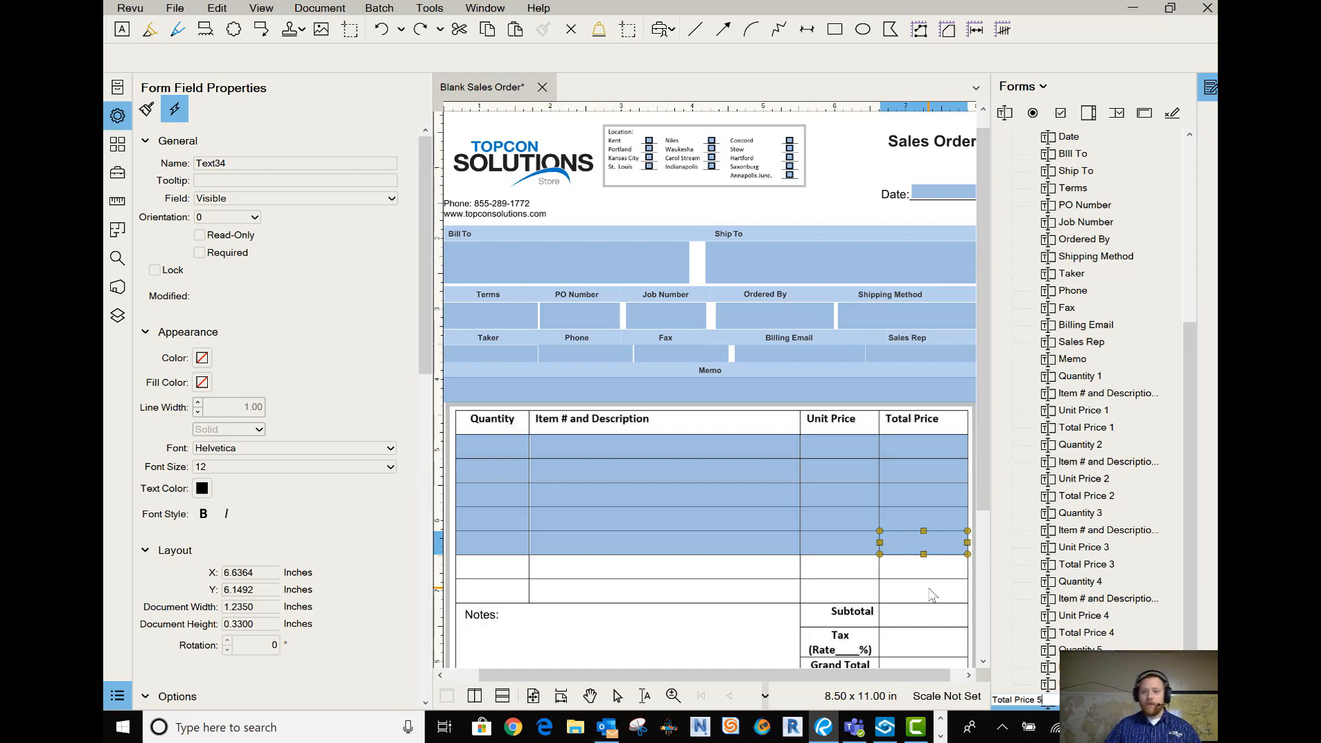
pyautogui.click(295, 181)
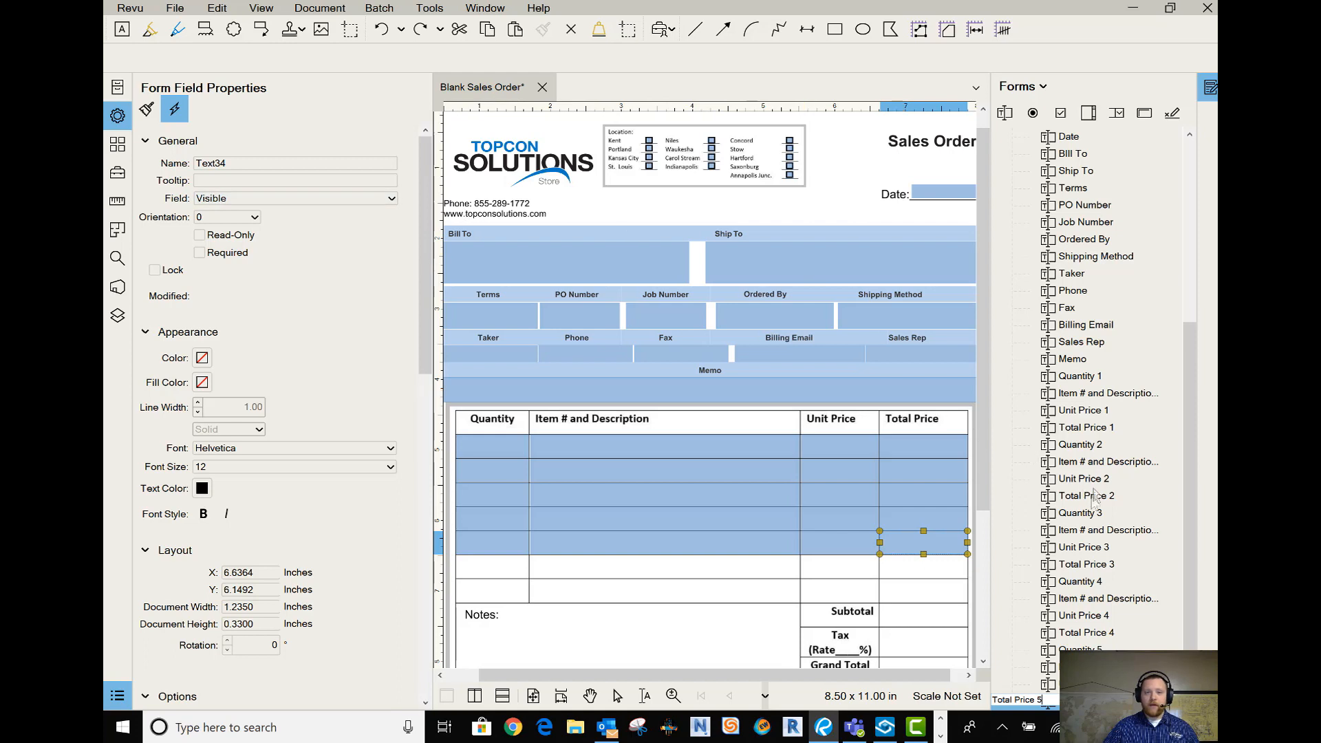
pyautogui.click(1078, 170)
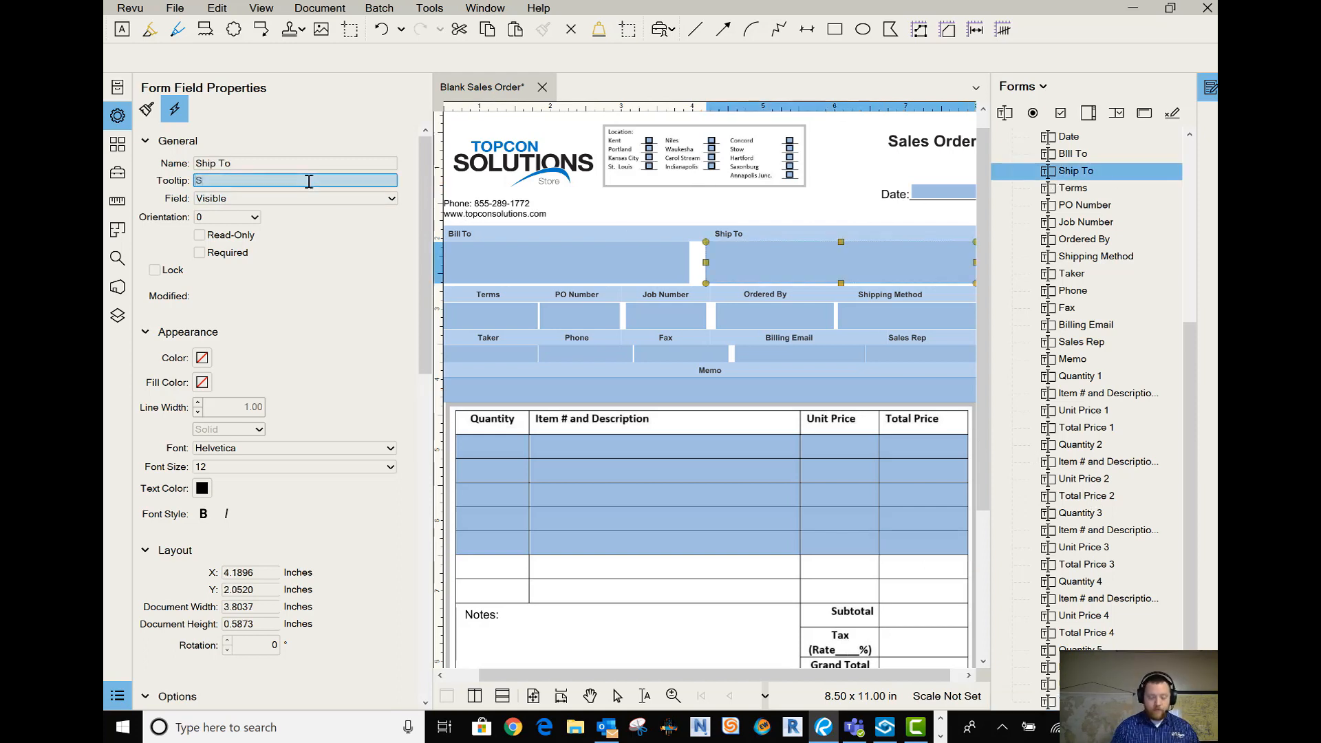
pyautogui.write('Shipping To')
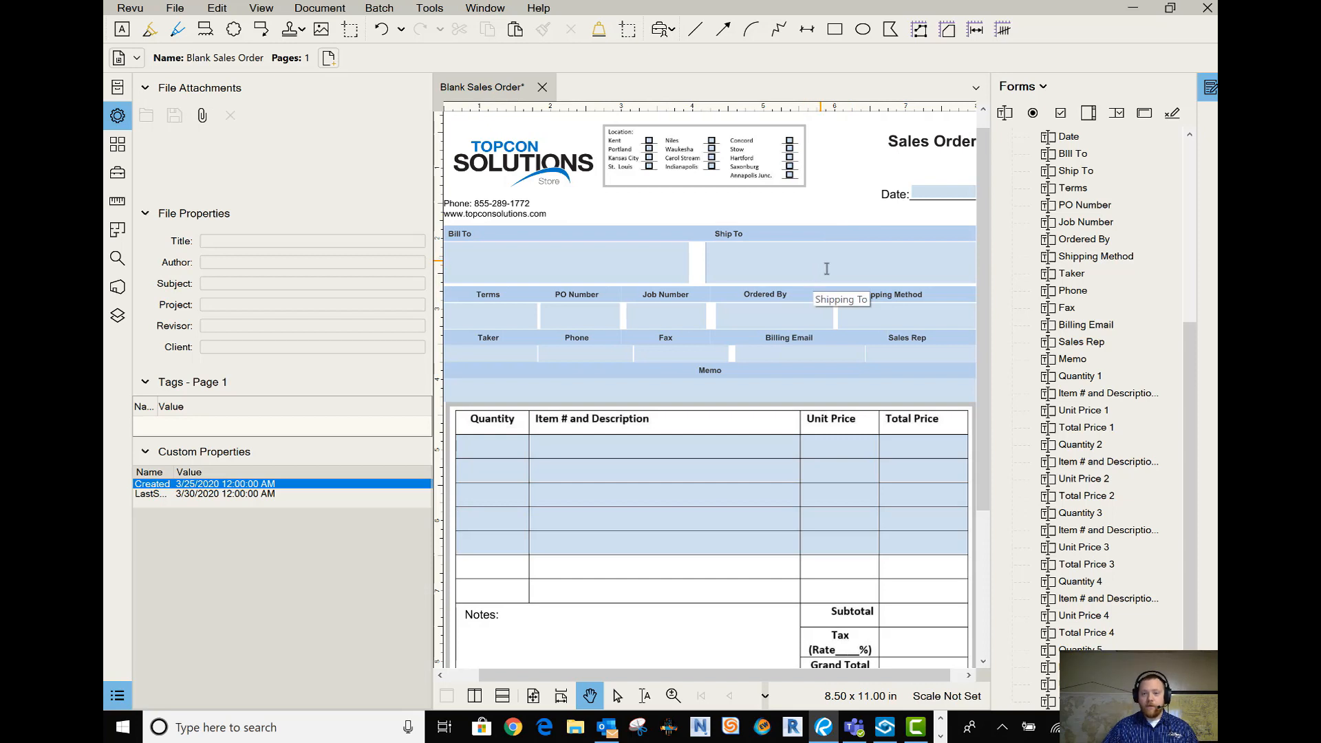
pyautogui.moveTo(1115, 606)
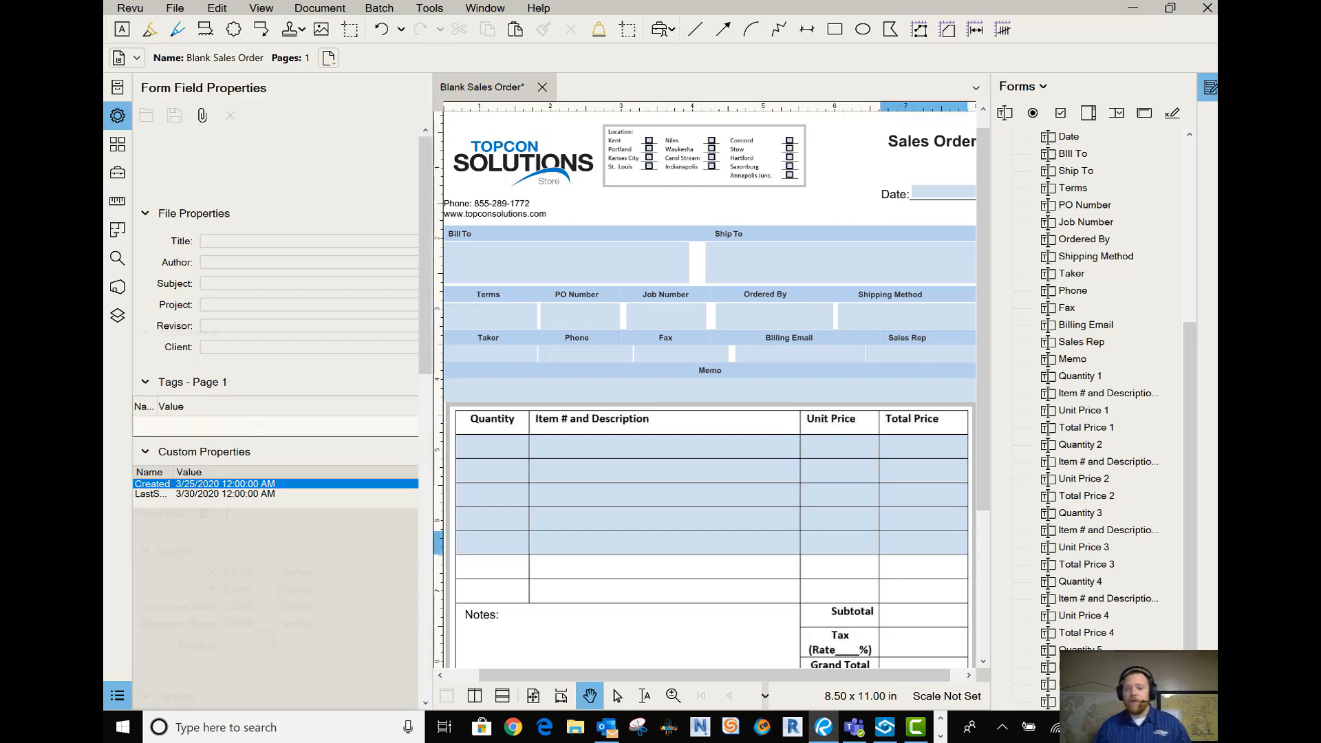
# - Select the Total Price 5 field to duplicate it into the next row
pyautogui.click(922, 542)
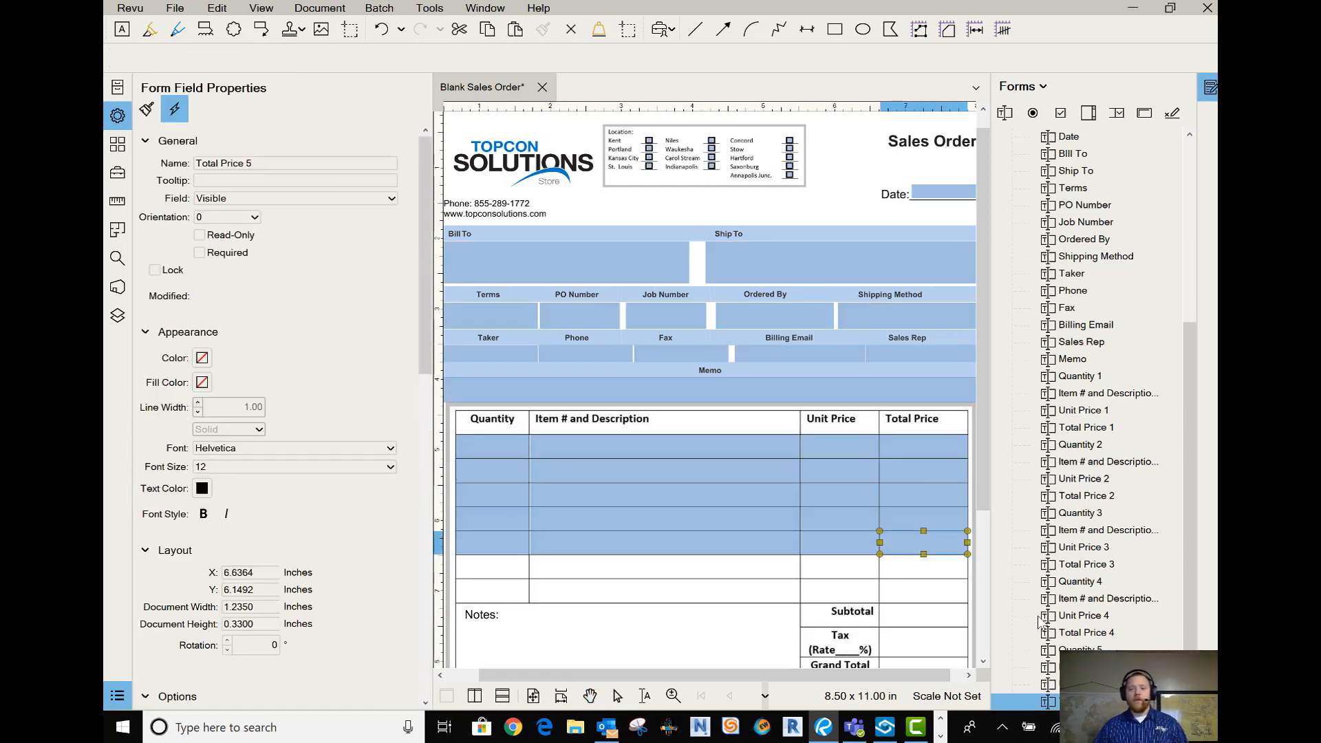
pyautogui.moveTo(658, 576)
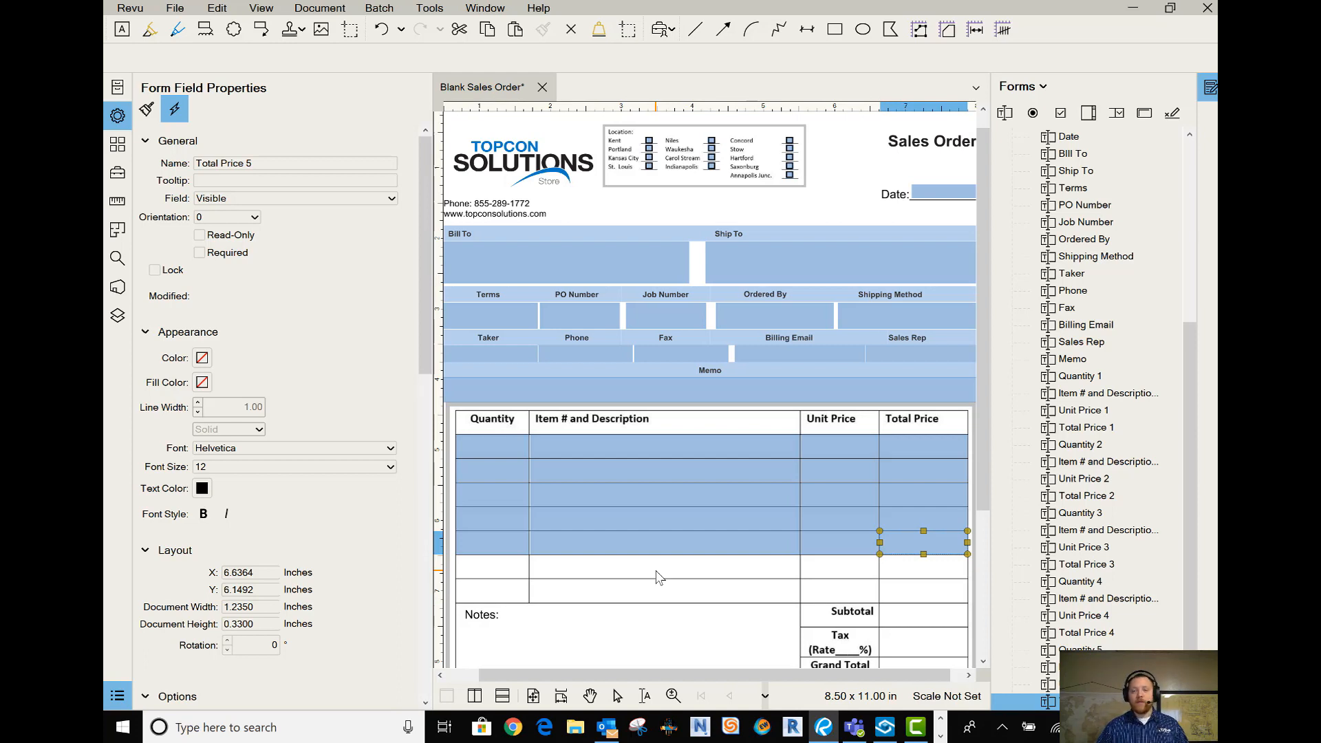
pyautogui.moveTo(768, 576)
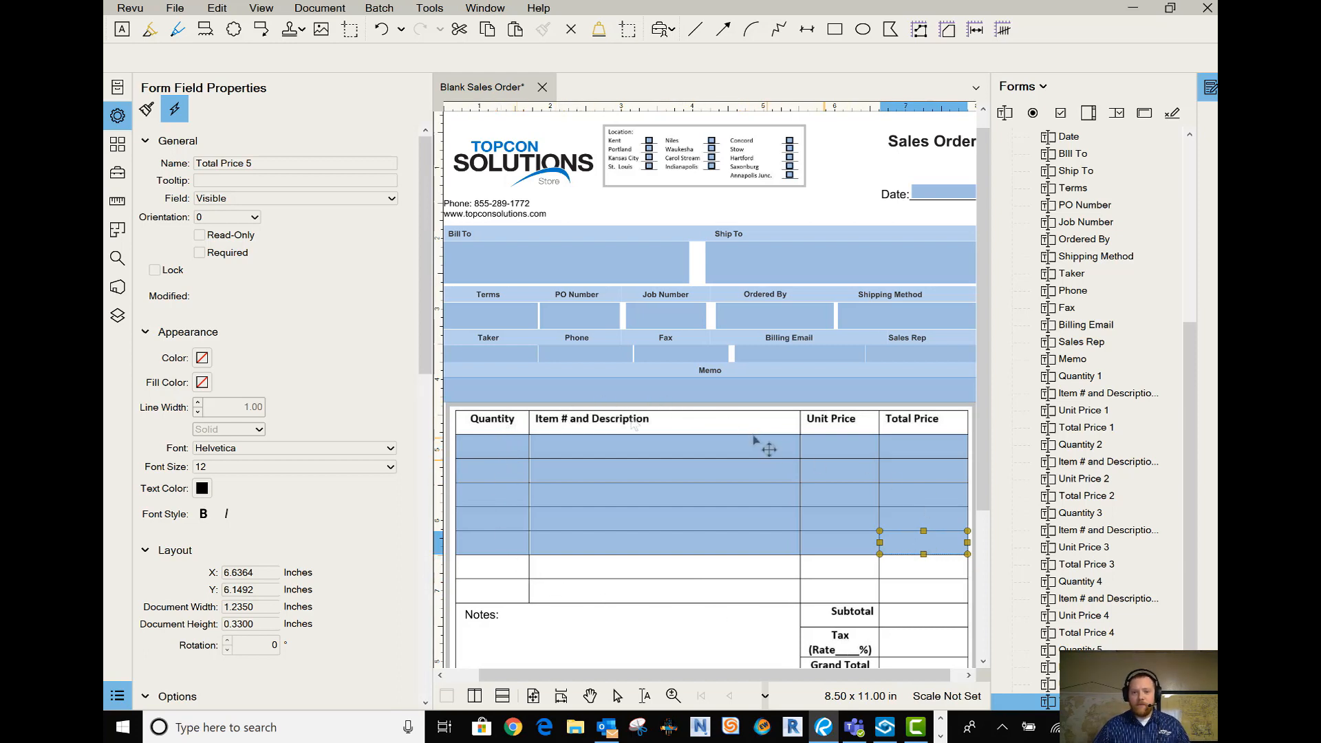
pyautogui.moveTo(858, 596)
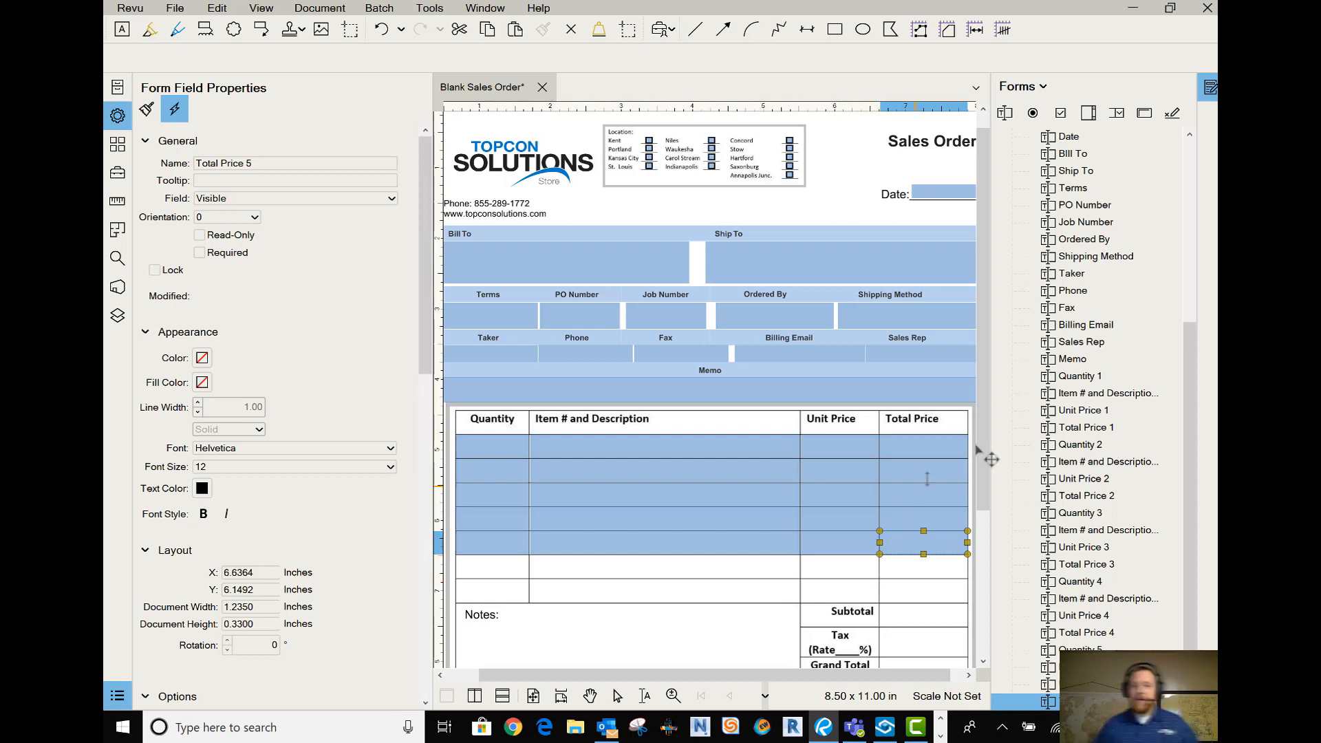
pyautogui.moveTo(1124, 514)
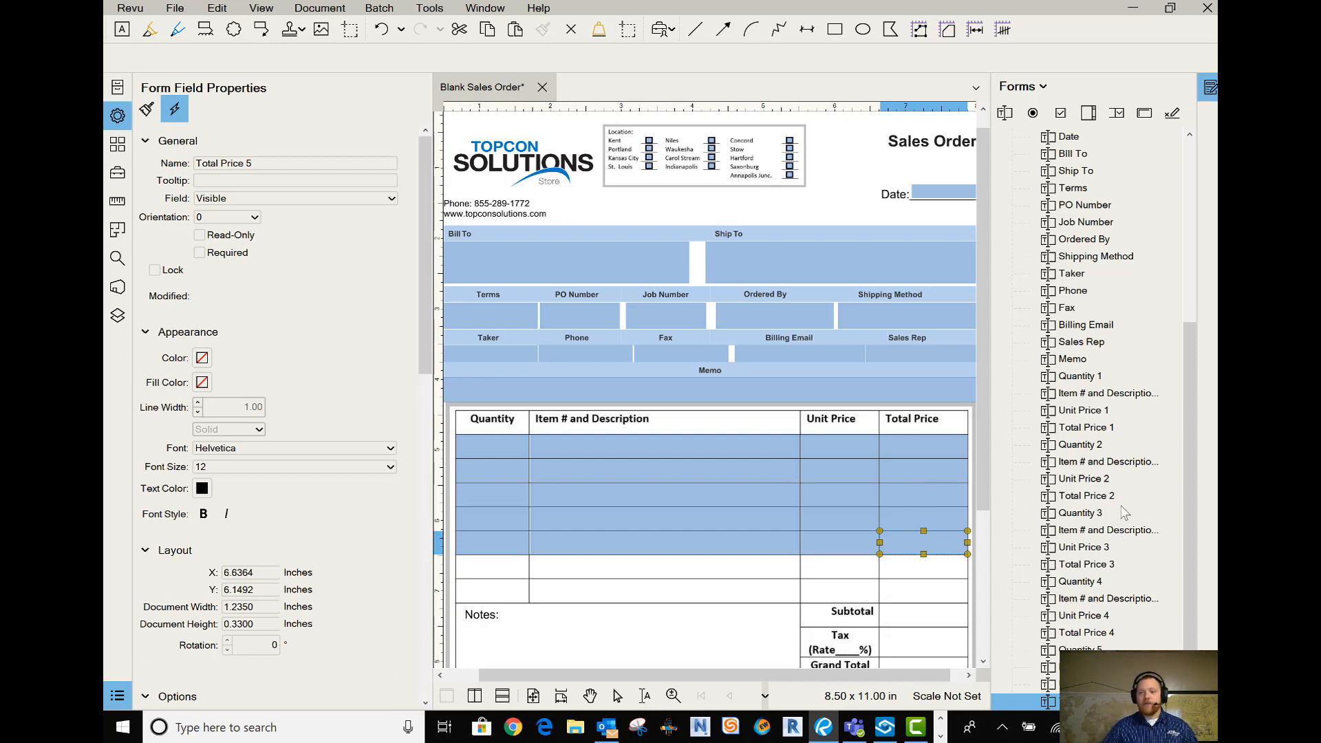
pyautogui.moveTo(1029, 570)
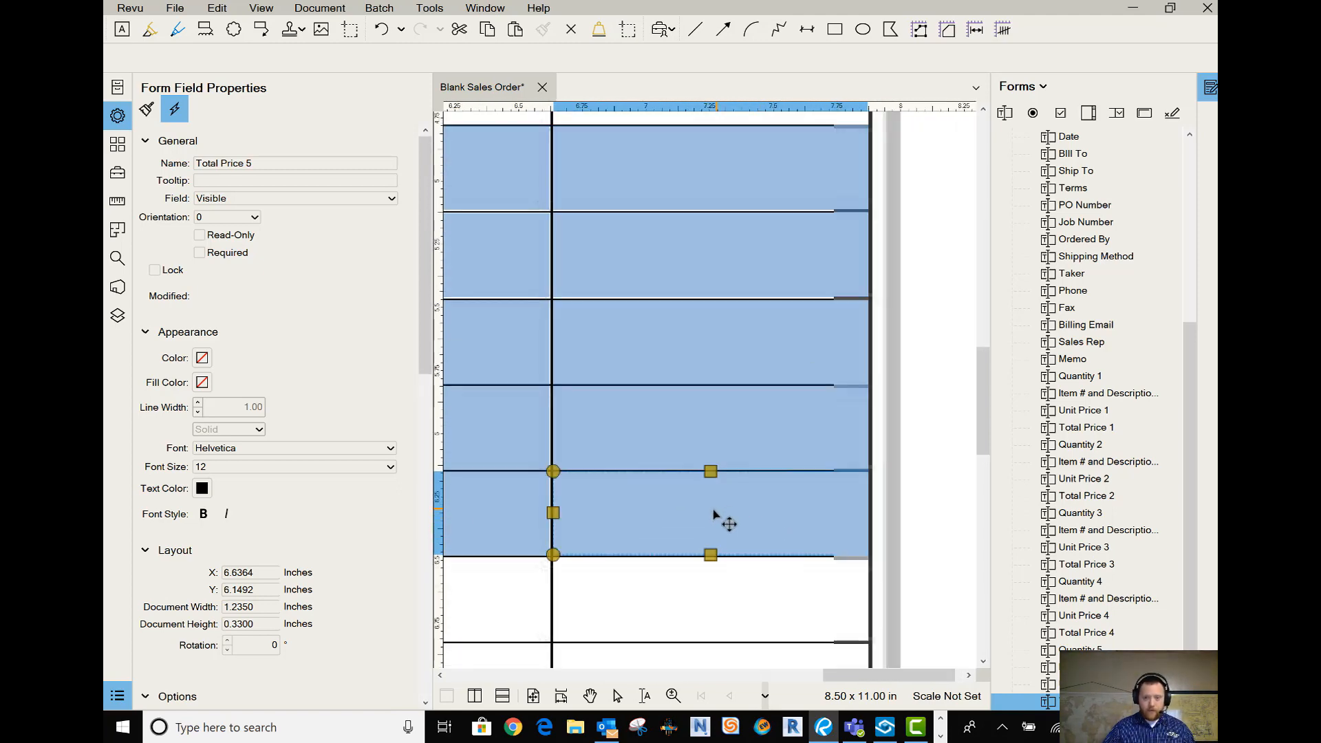
pyautogui.moveTo(720, 525)
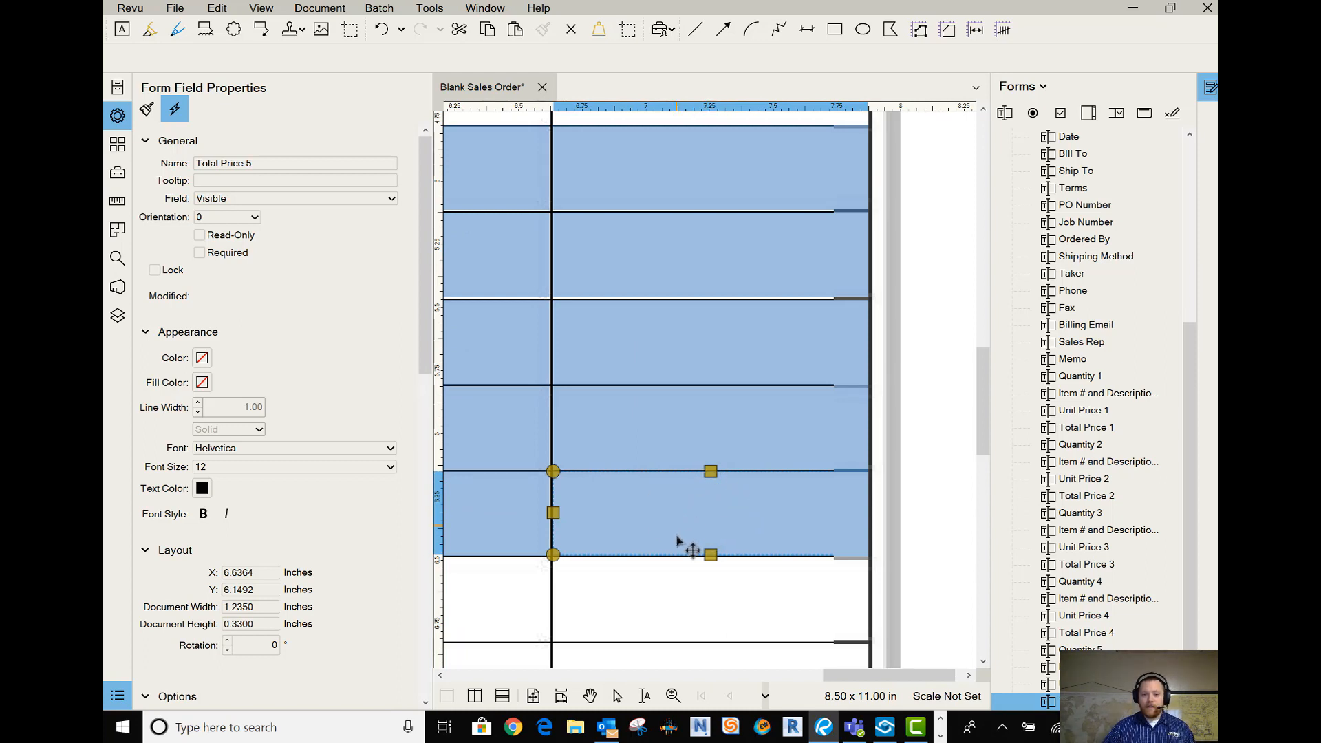
pyautogui.moveTo(688, 639)
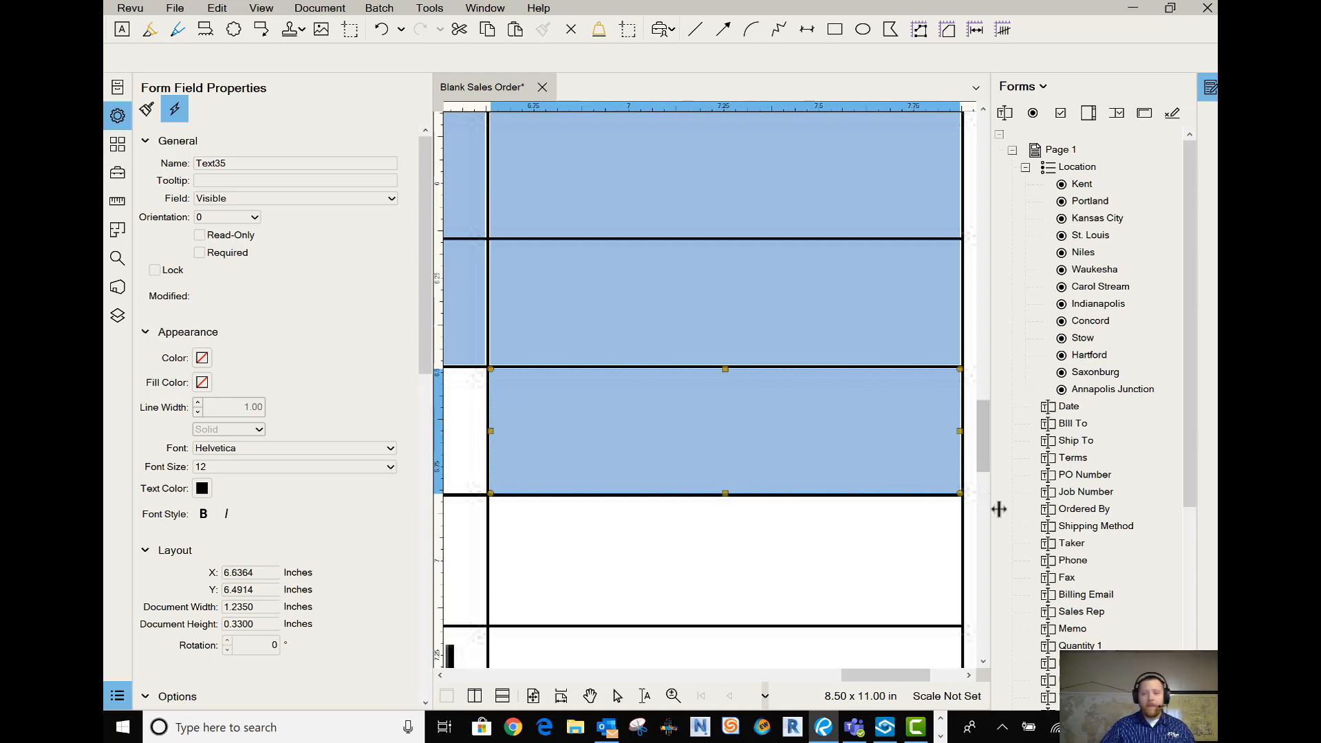
# - Scroll down to view the bottom Total Price boxes for a test entry
pyautogui.scroll(-3)
pyautogui.write('145')
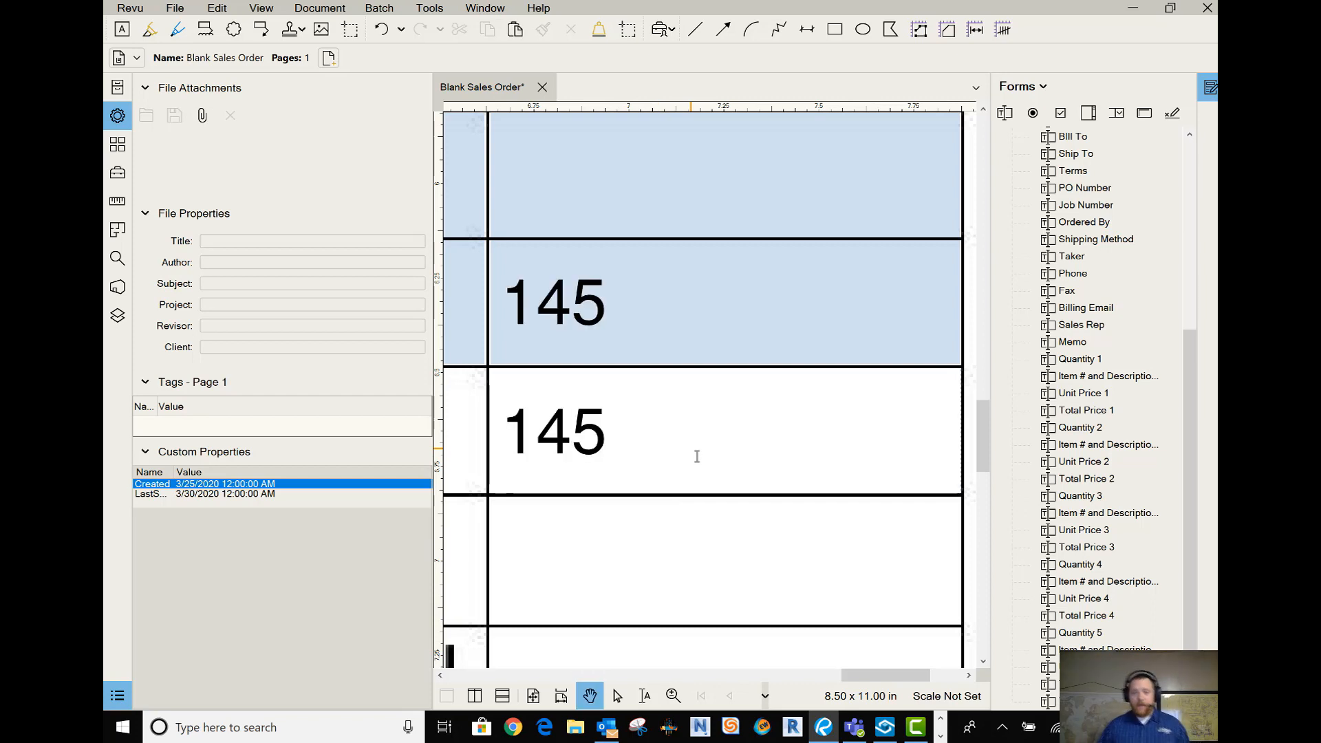
pyautogui.moveTo(680, 317)
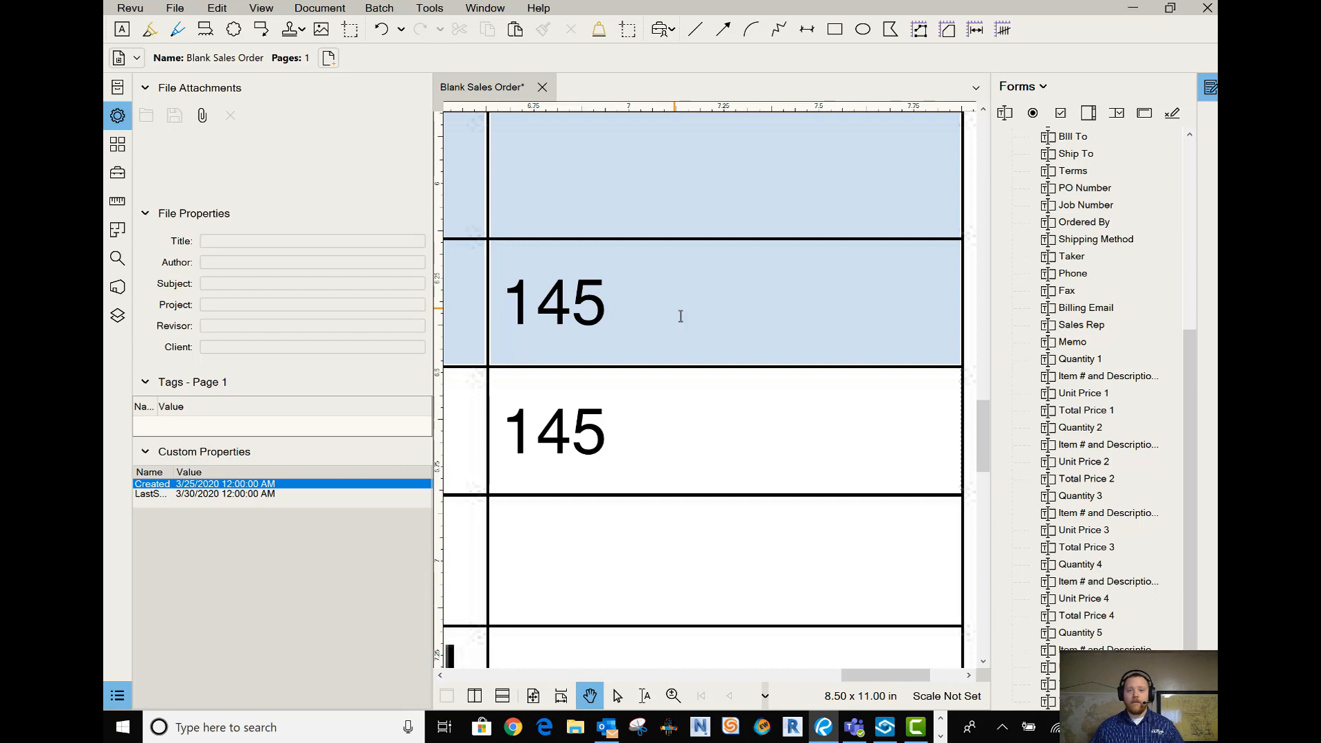
pyautogui.moveTo(725, 410)
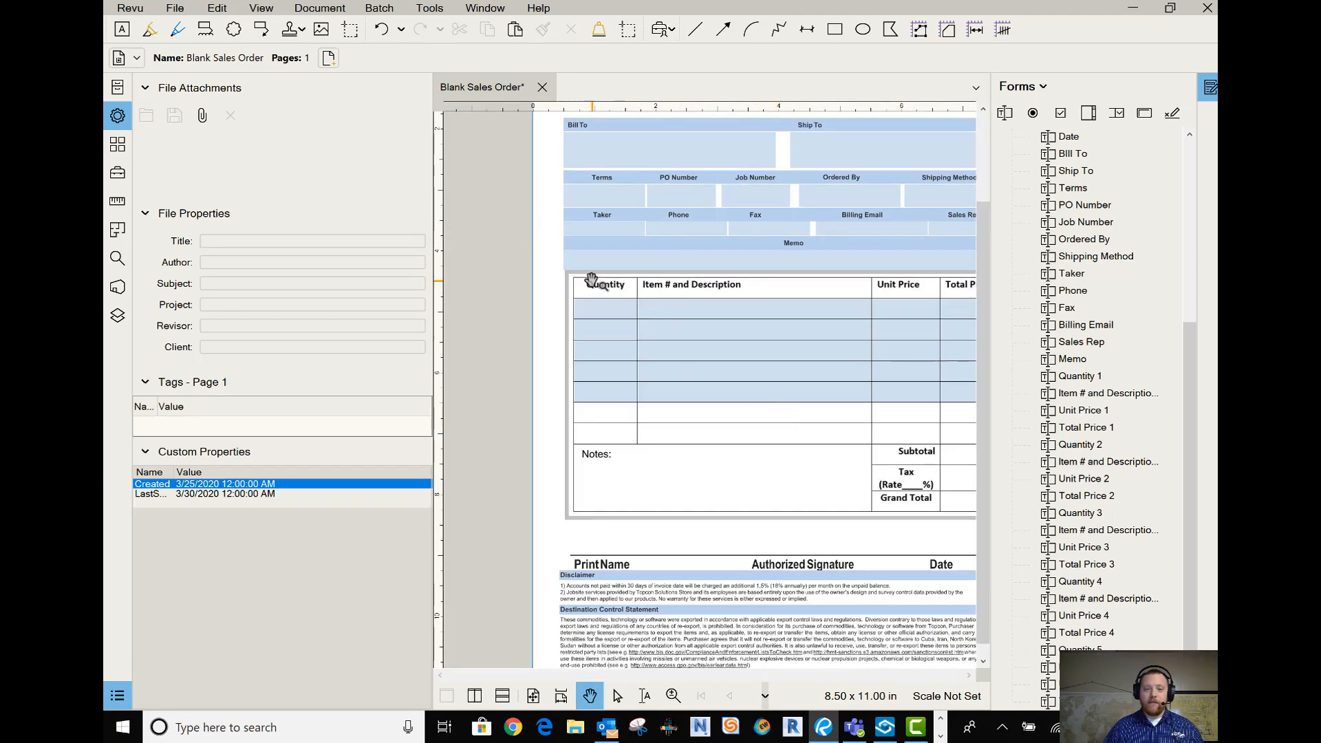
pyautogui.moveTo(625, 403)
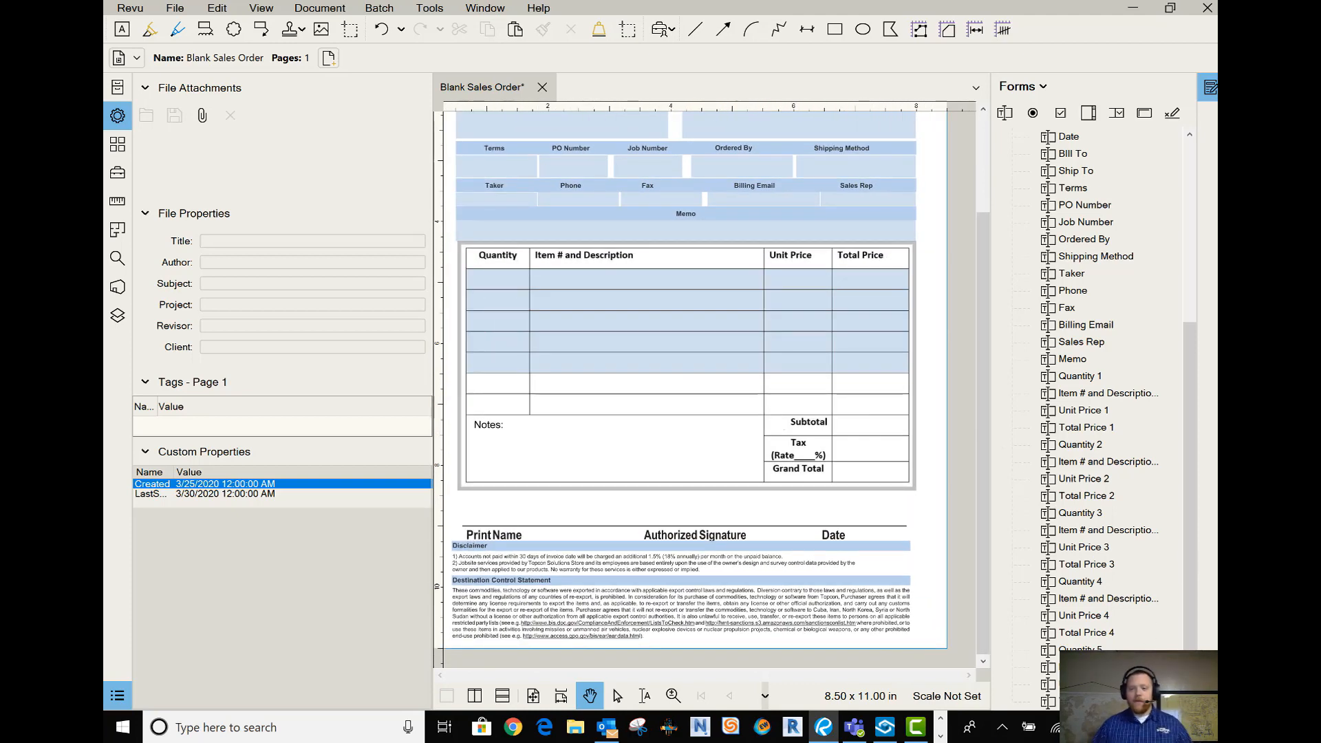
# - Return to form editing and finish naming the sixth-row total field Total Price 6
pyautogui.click(644, 361)
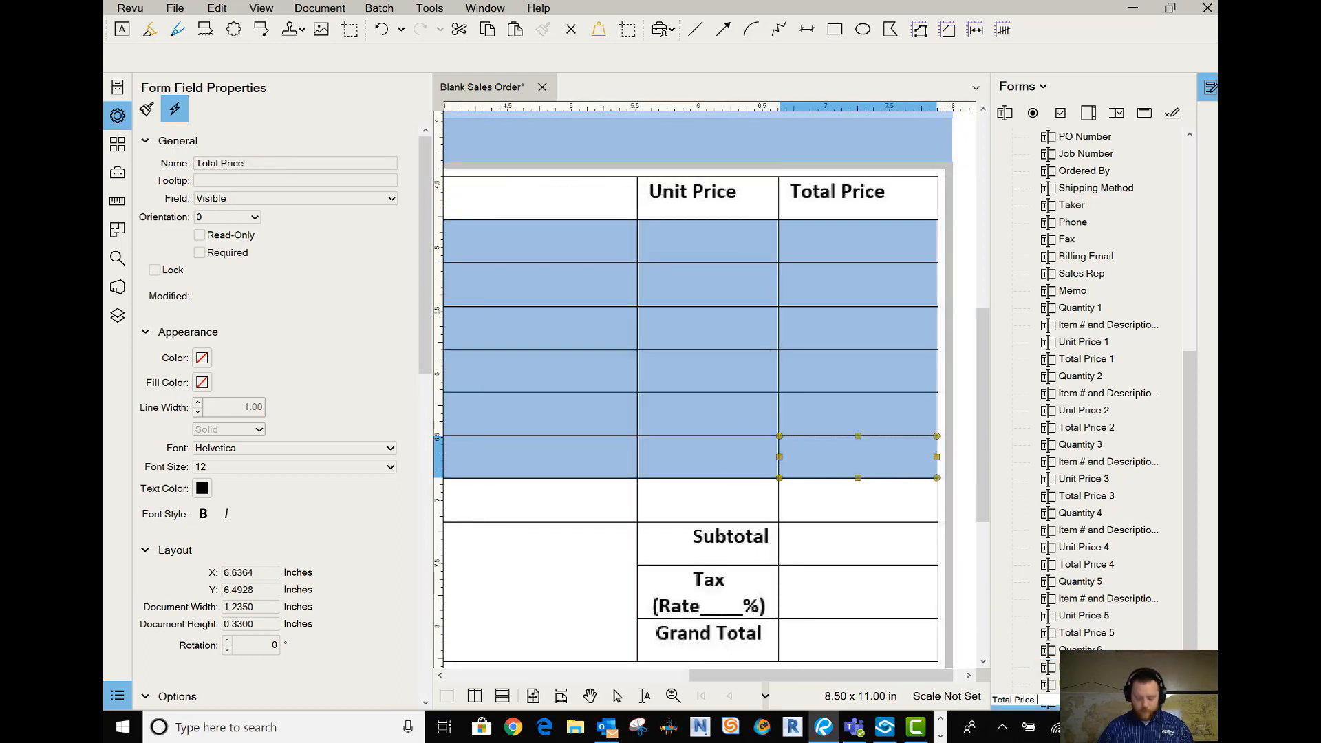
pyautogui.click(707, 457)
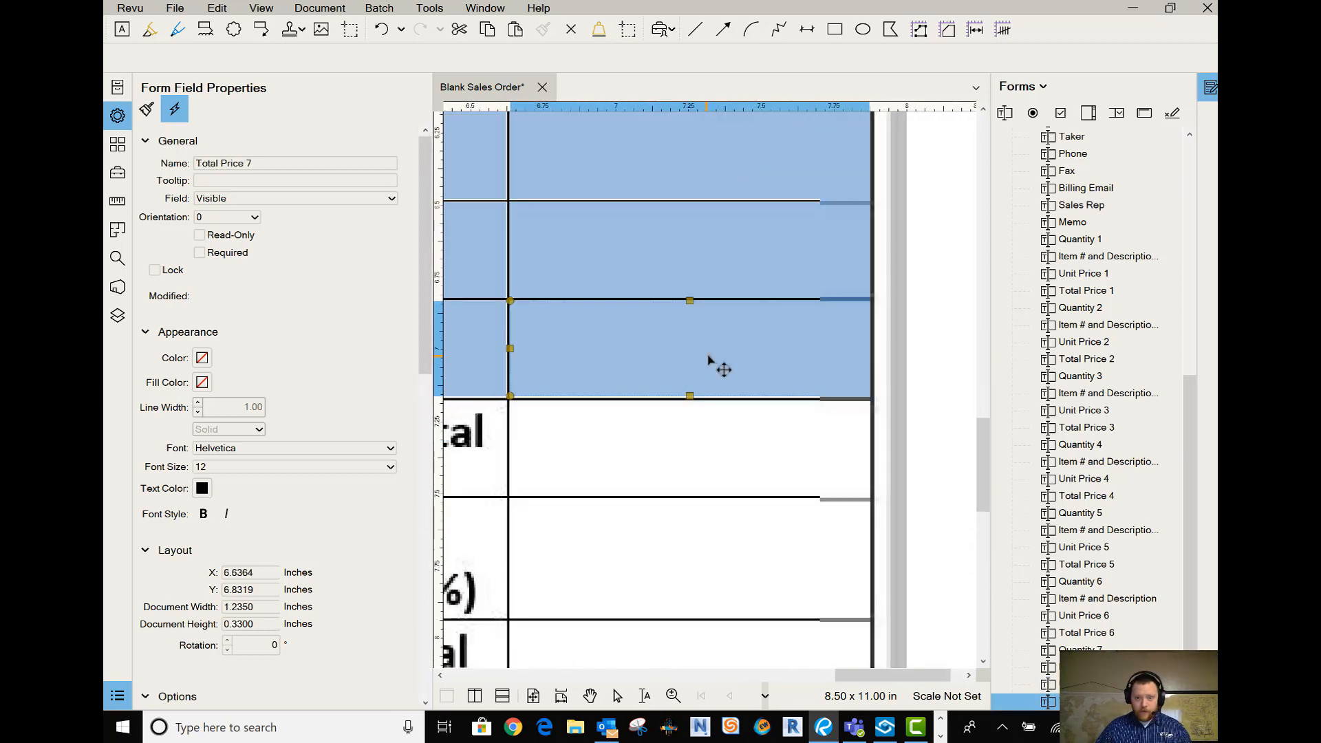
# - Place new text fields in the Subtotal, Tax and Grand Total cells
pyautogui.click(689, 446)
pyautogui.write('Subtotal')
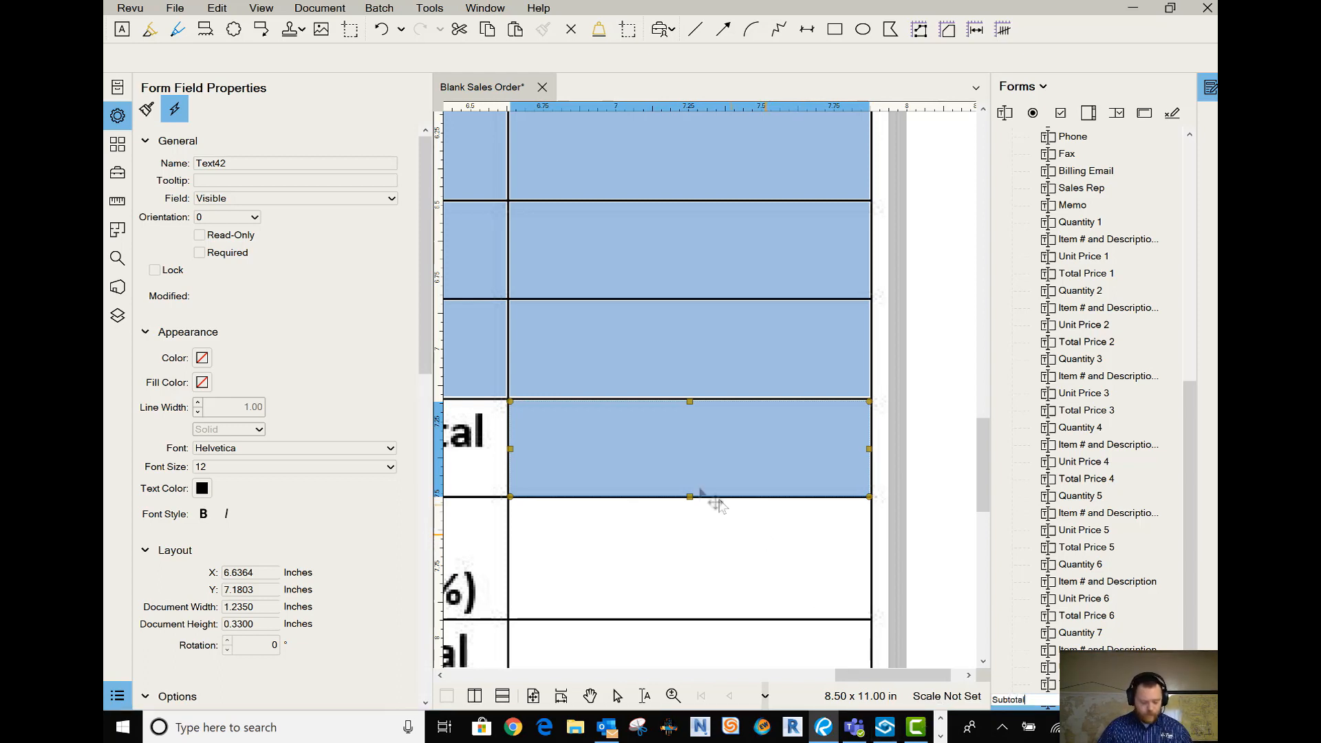
pyautogui.click(648, 581)
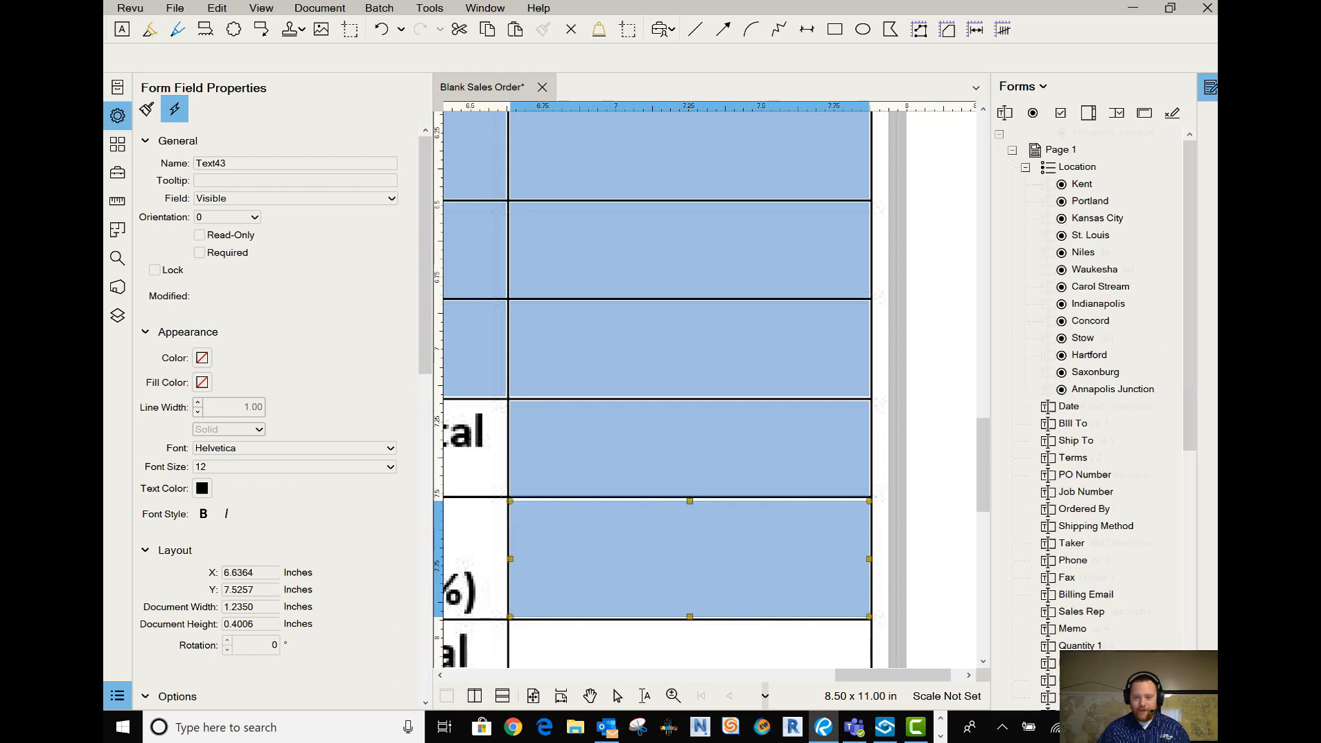
pyautogui.scroll(-3)
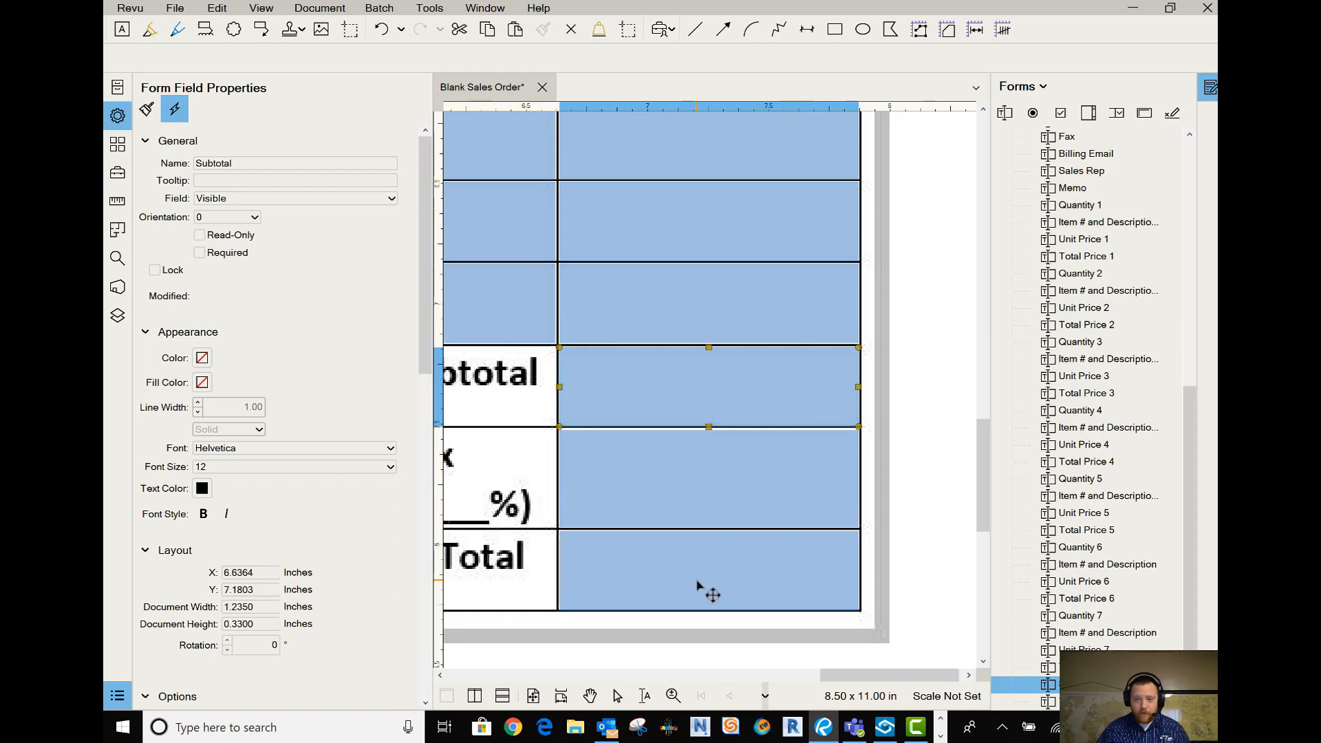
pyautogui.click(710, 569)
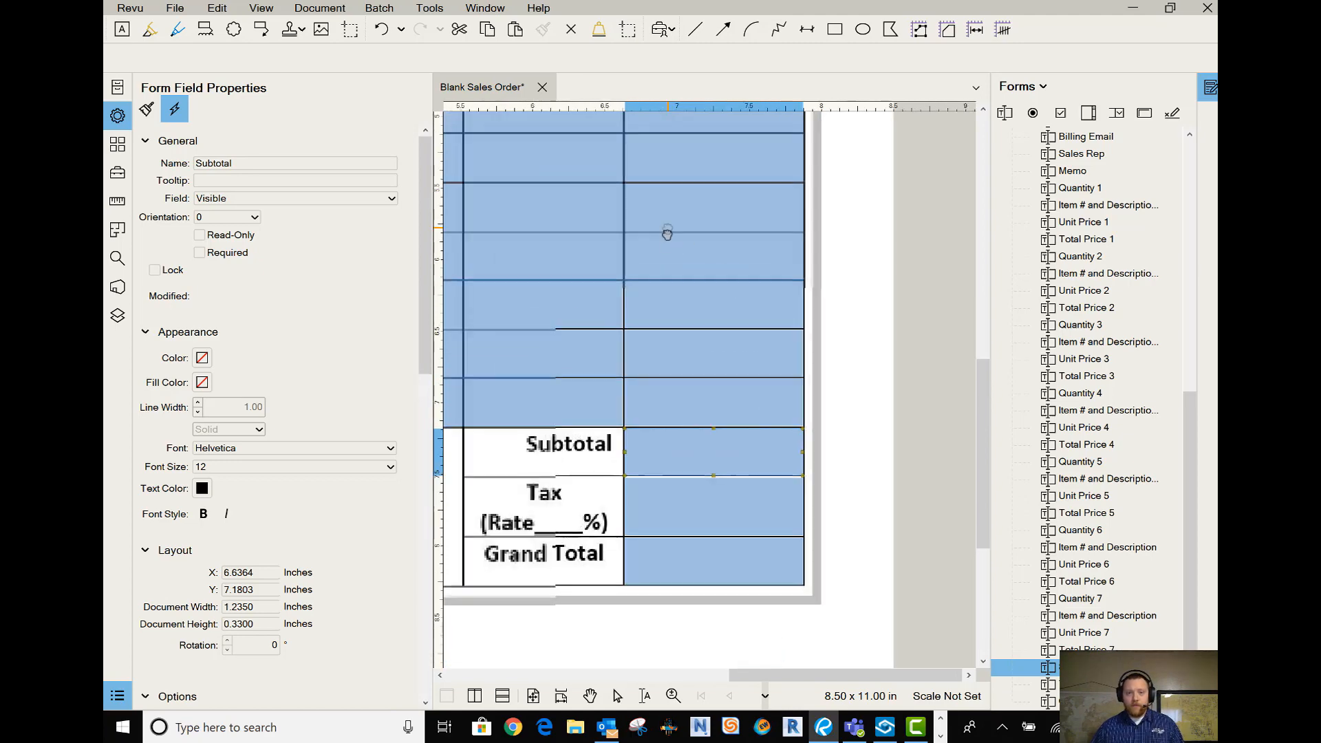
# - Leave Subtotal with no format category and make it a calculation field using sum (+)
pyautogui.scroll(3)
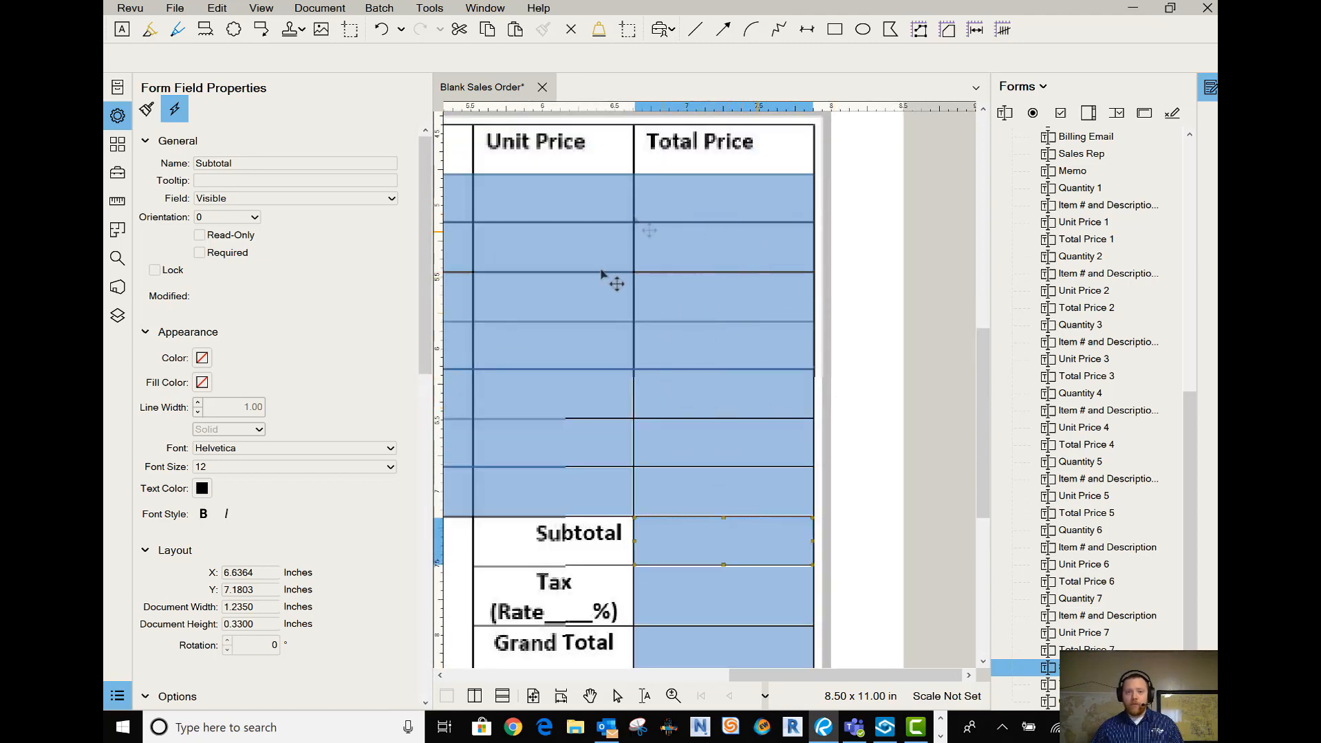
pyautogui.moveTo(374, 401)
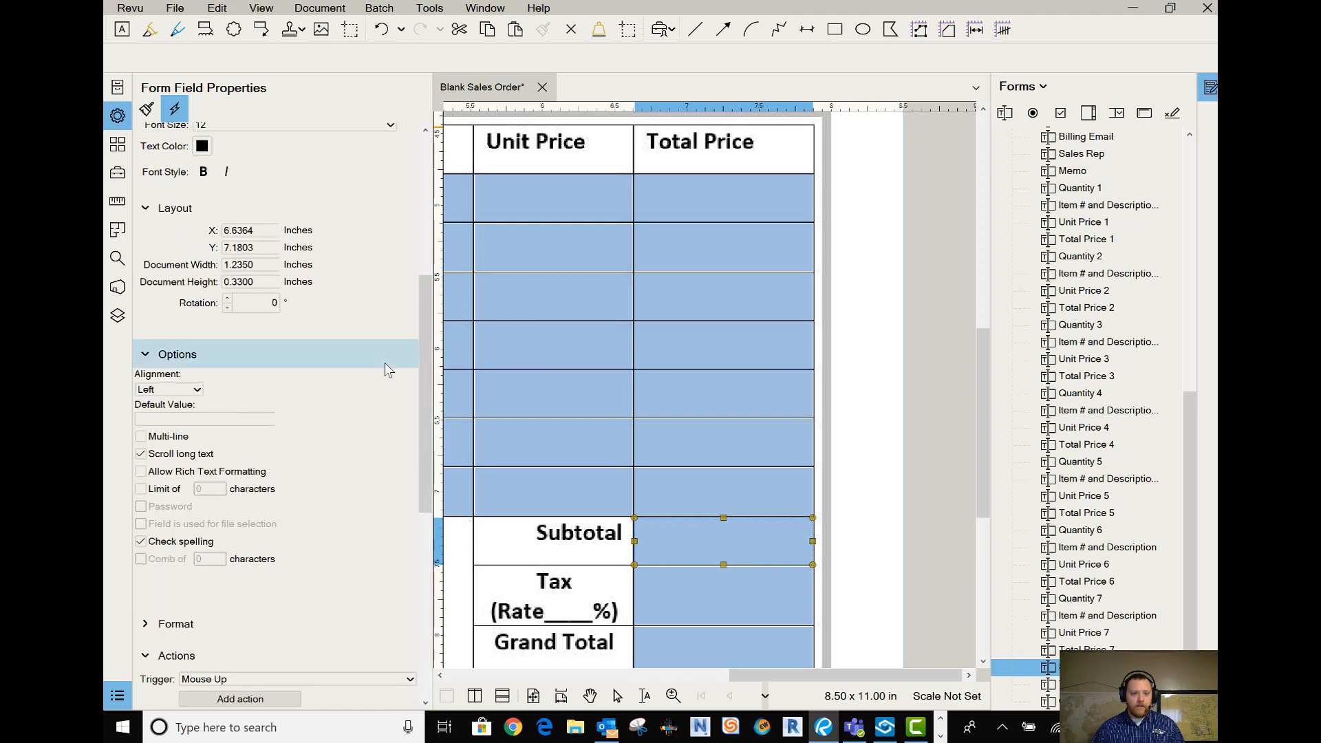
pyautogui.scroll(-3)
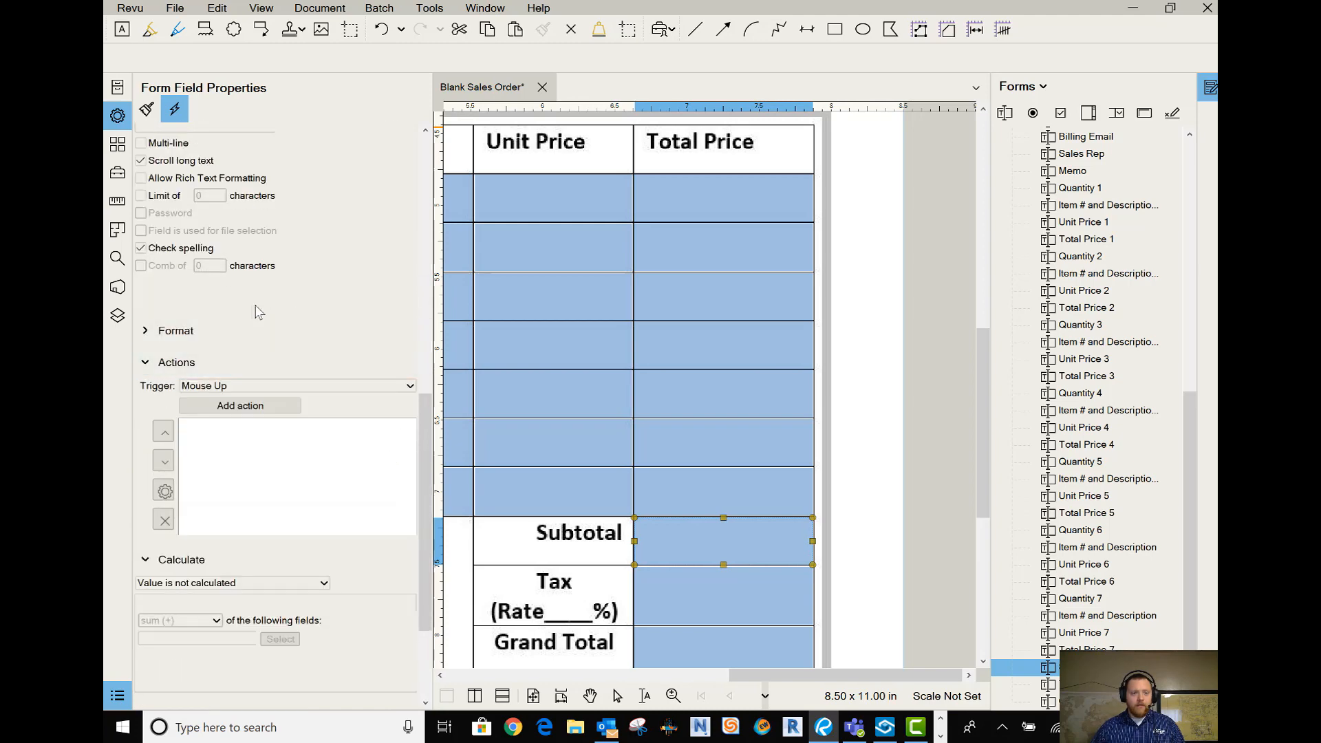
pyautogui.click(145, 330)
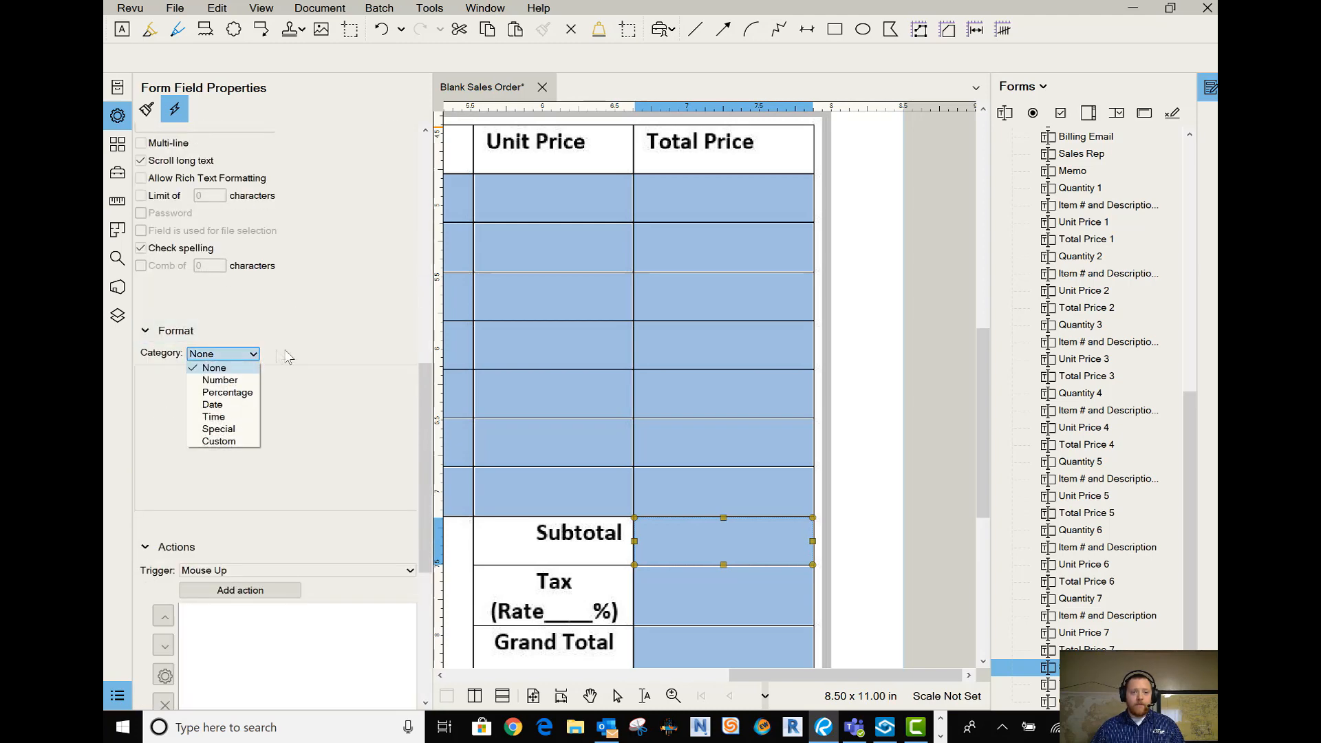
pyautogui.moveTo(227, 393)
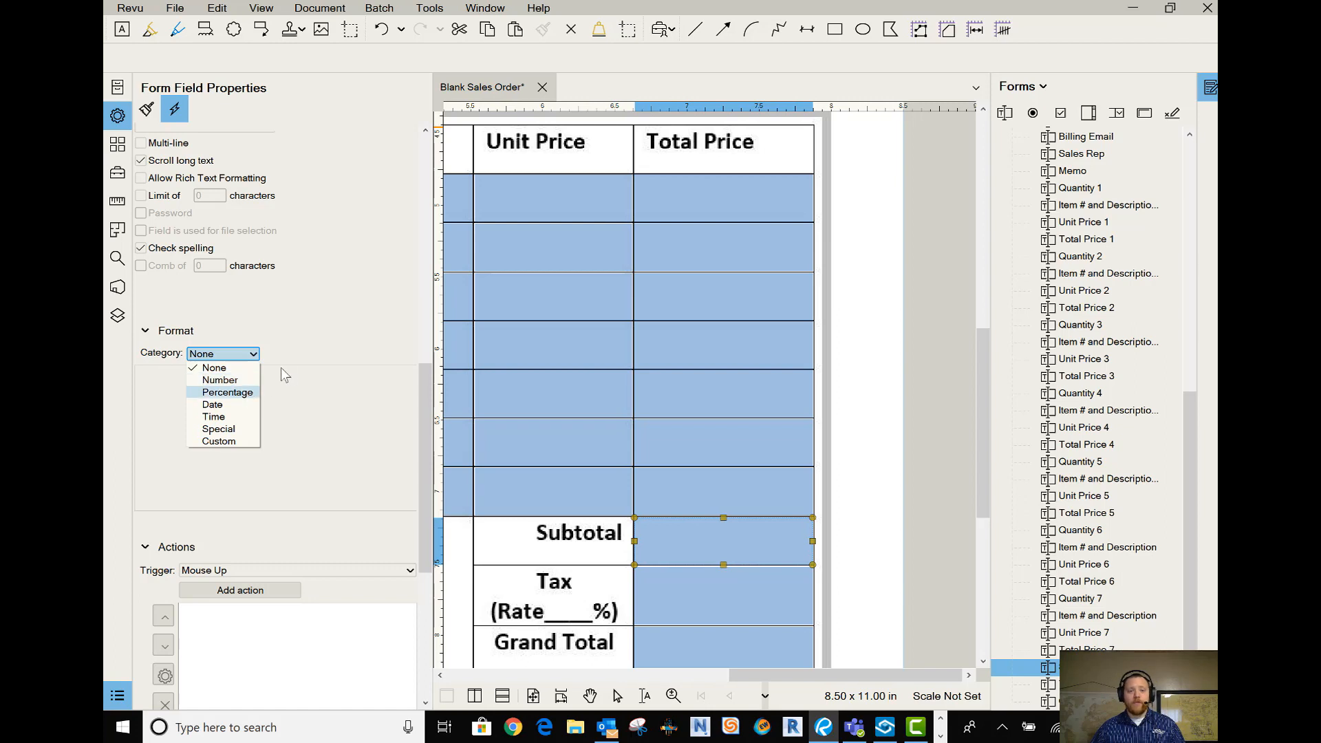
pyautogui.click(215, 368)
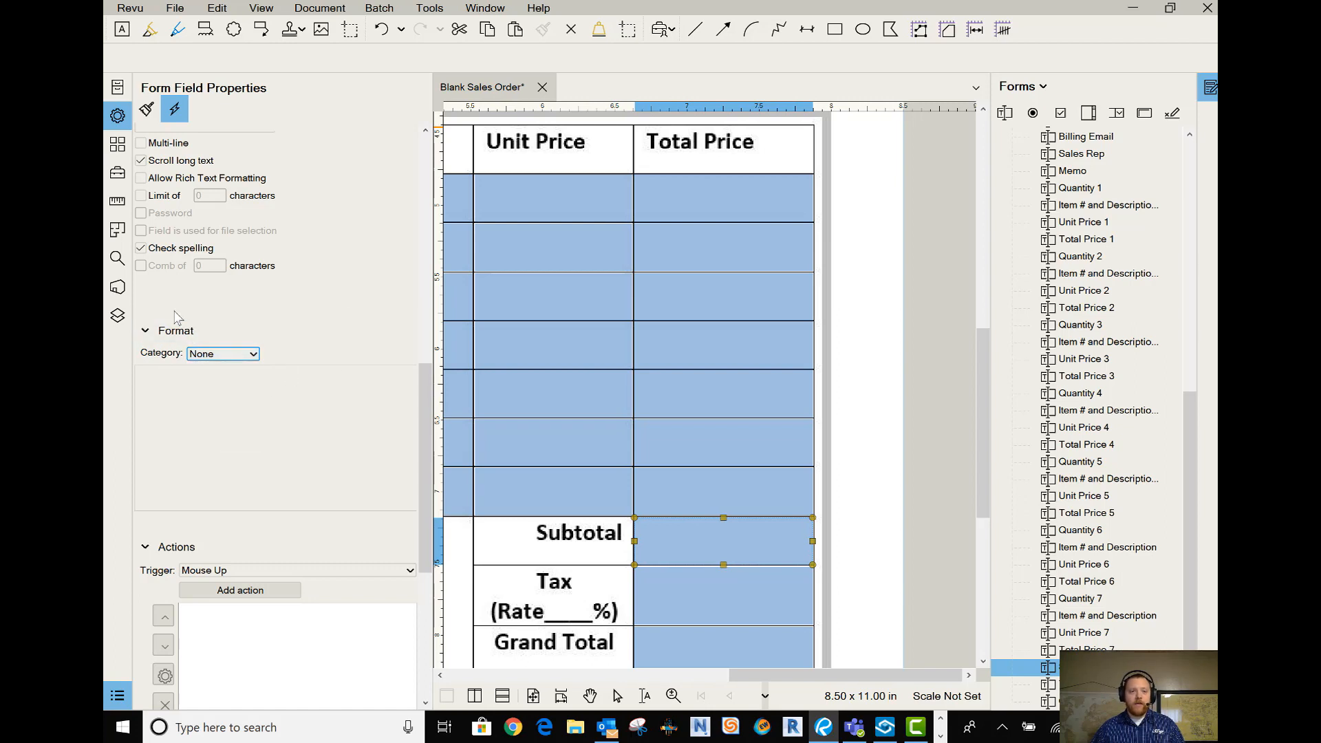
pyautogui.scroll(-3)
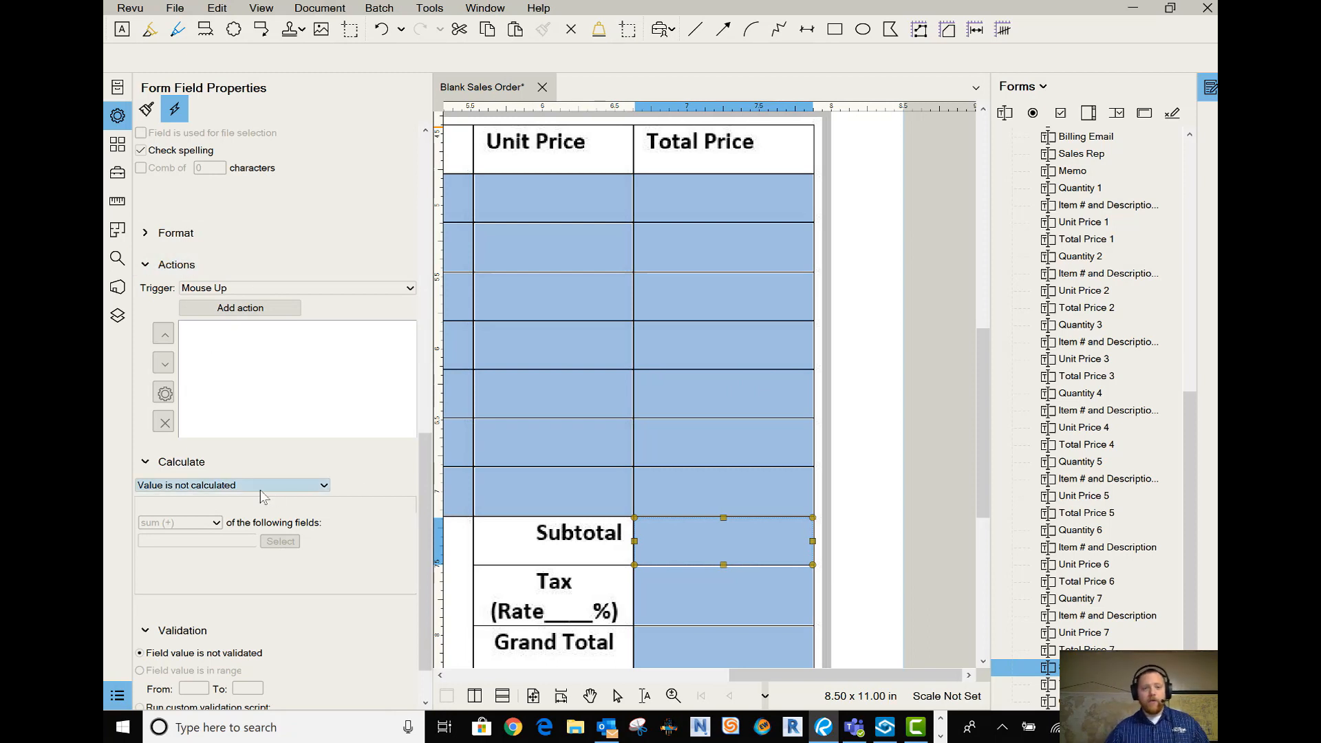
pyautogui.click(231, 485)
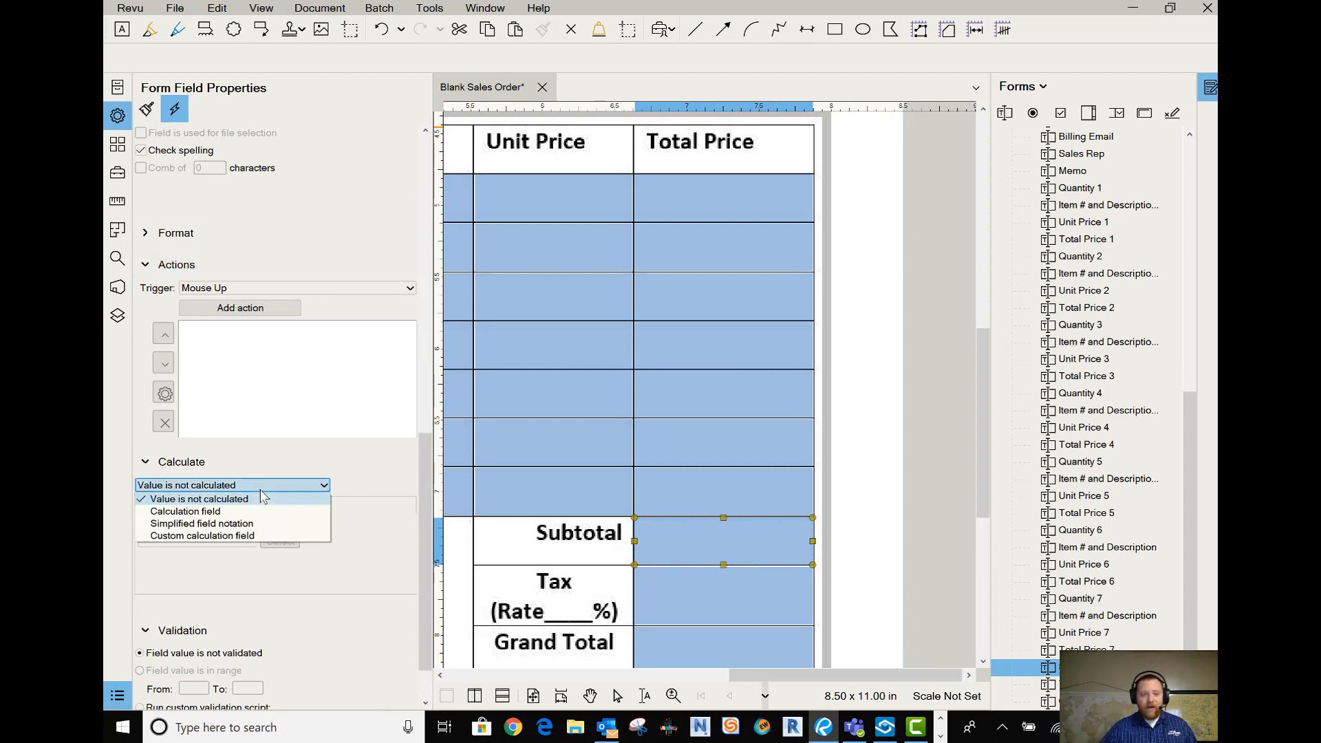
pyautogui.click(184, 512)
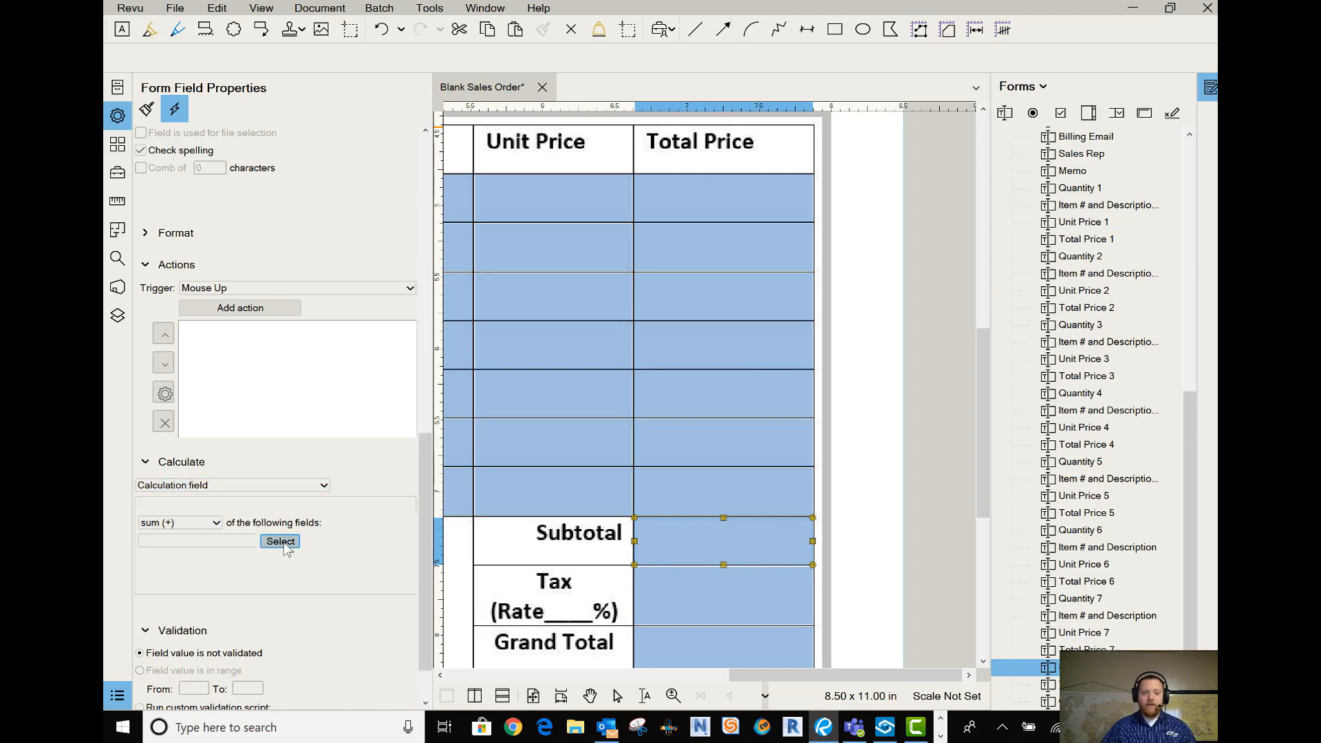
# - Select Total Price 1 through Total Price 7 as the fields the Subtotal sums
pyautogui.click(279, 541)
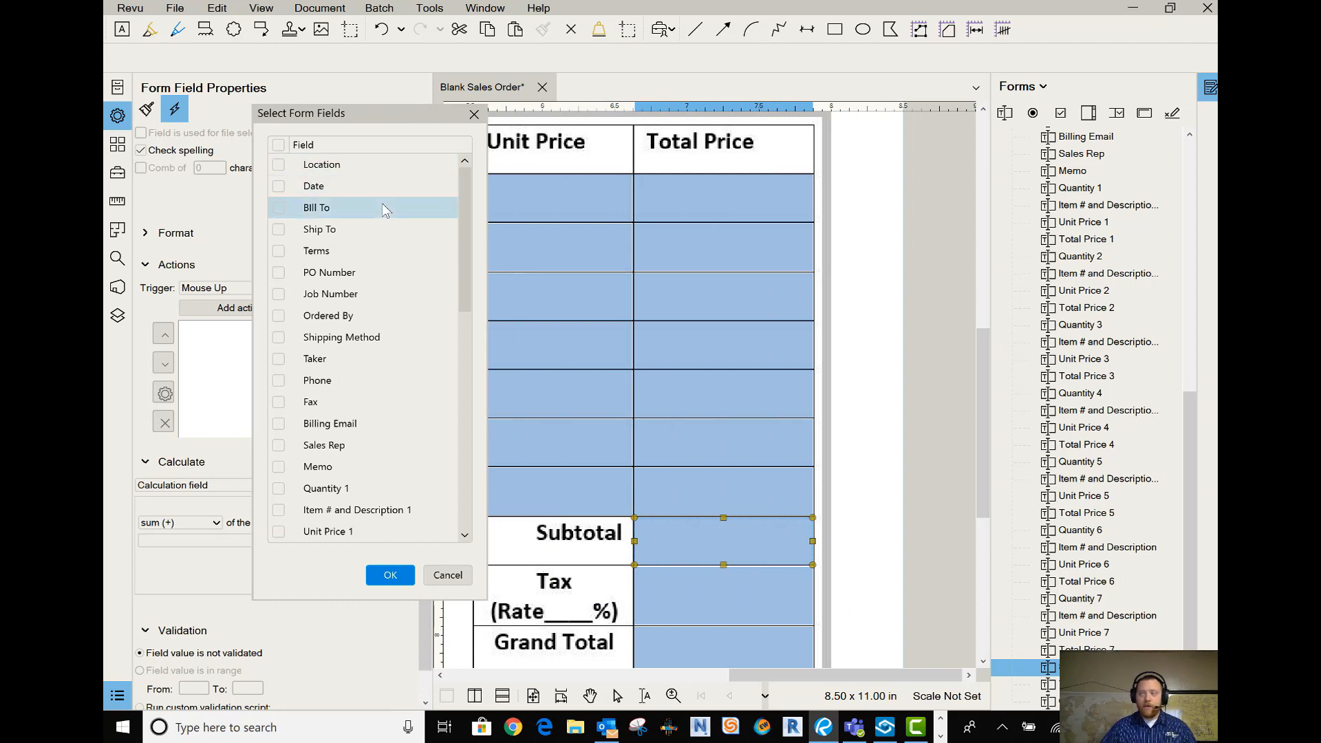
pyautogui.scroll(-3)
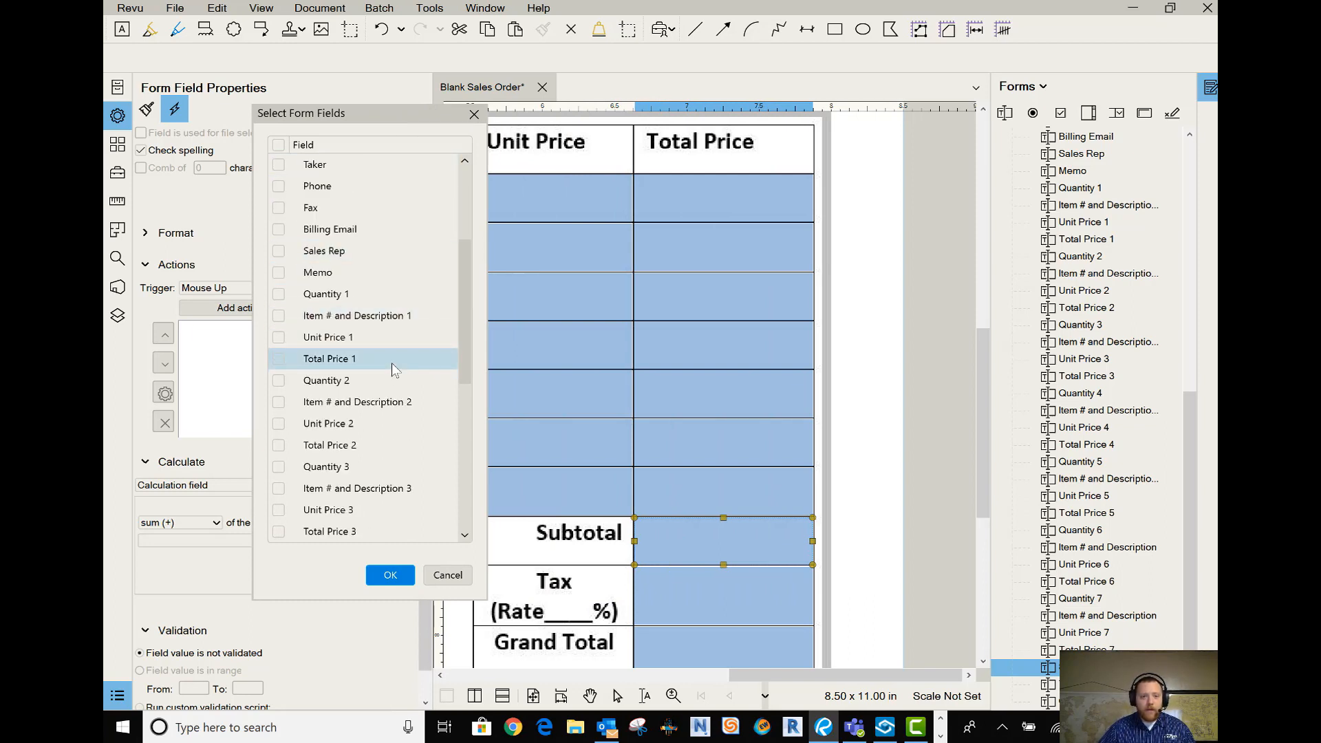
pyautogui.click(278, 358)
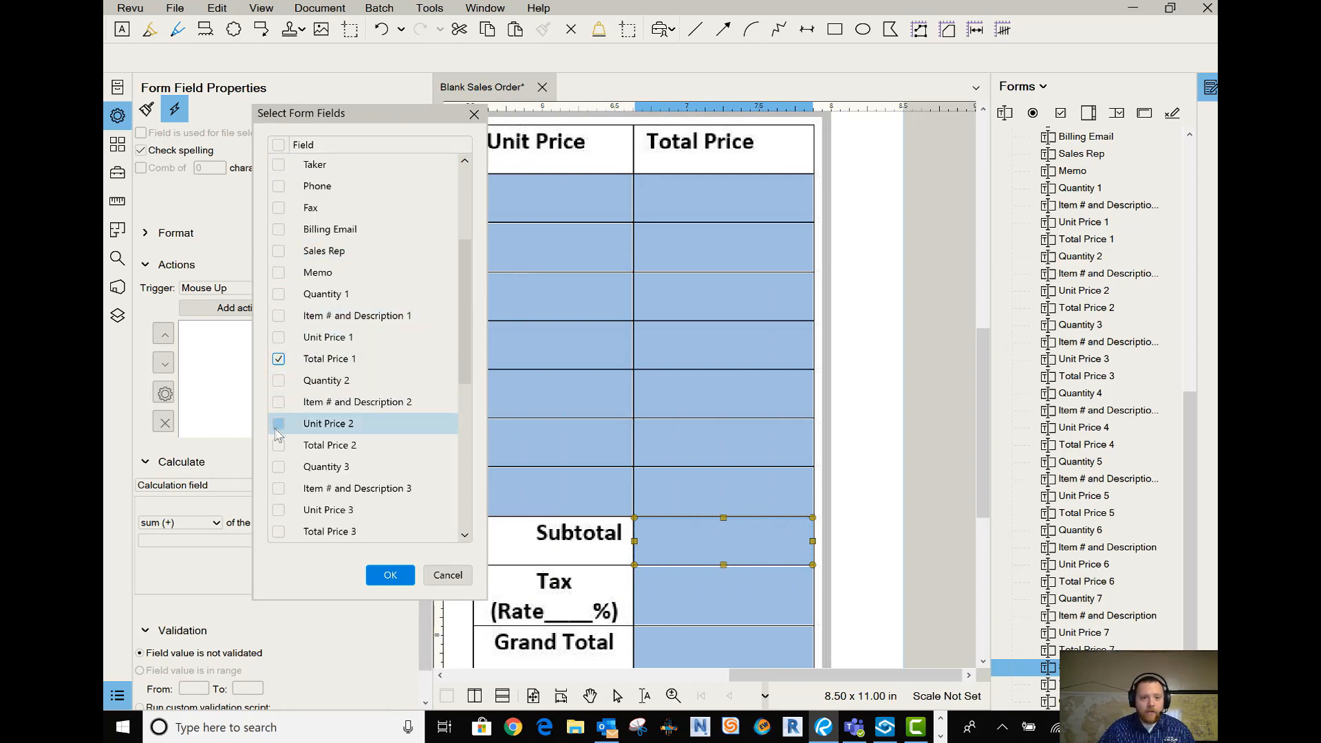
pyautogui.scroll(-3)
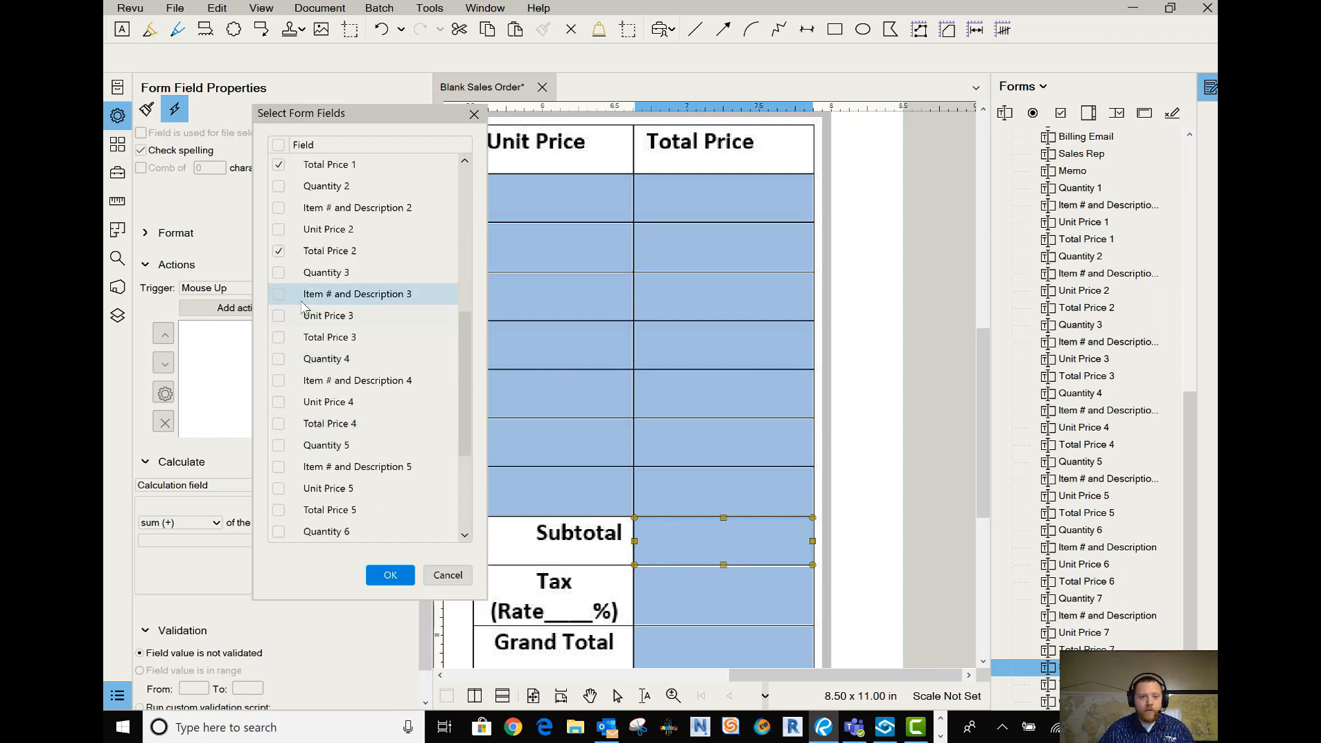
pyautogui.click(278, 337)
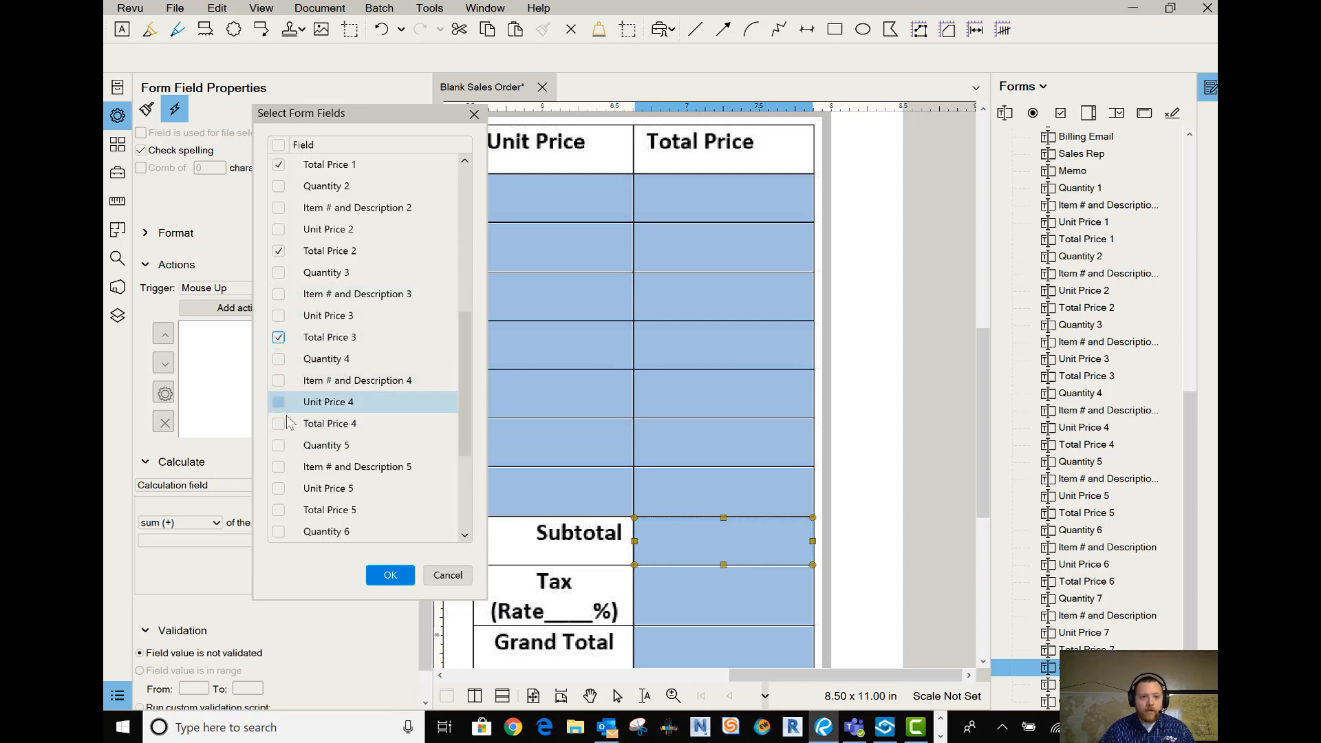
pyautogui.scroll(-3)
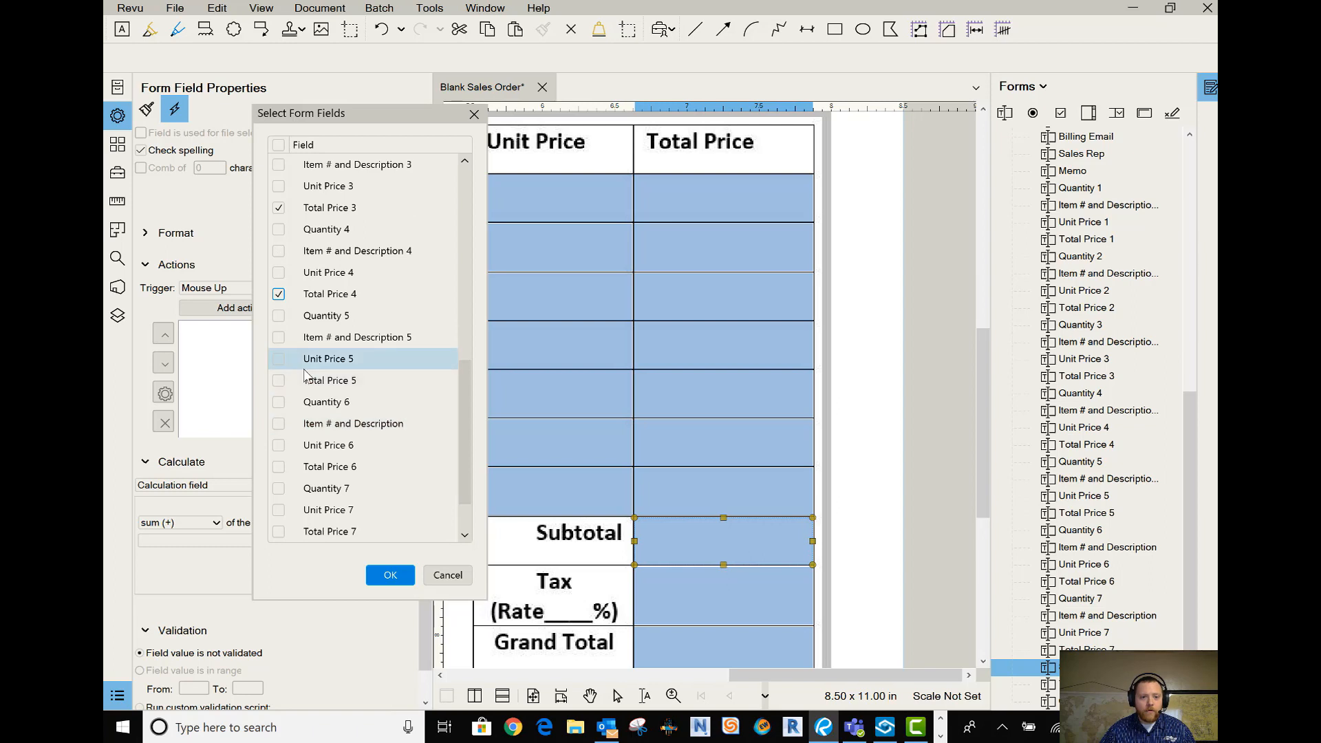
pyautogui.click(278, 380)
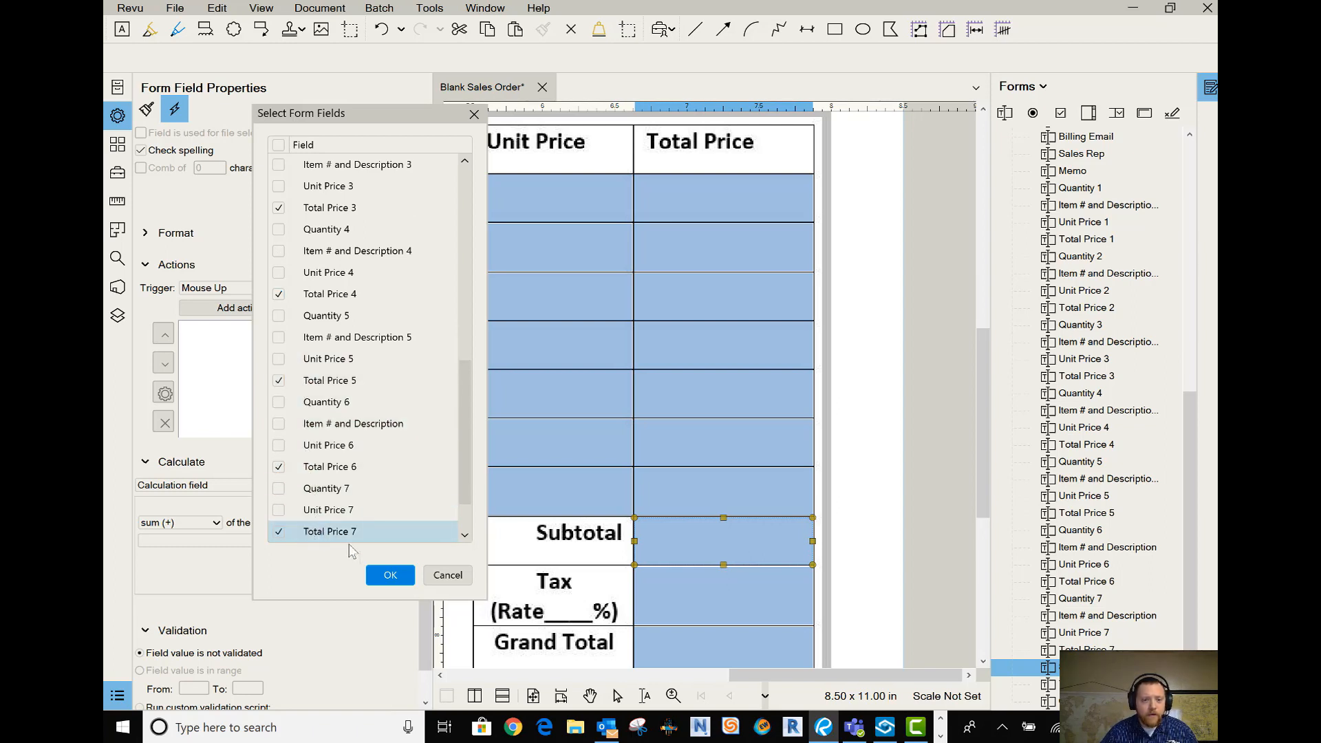
pyautogui.click(390, 575)
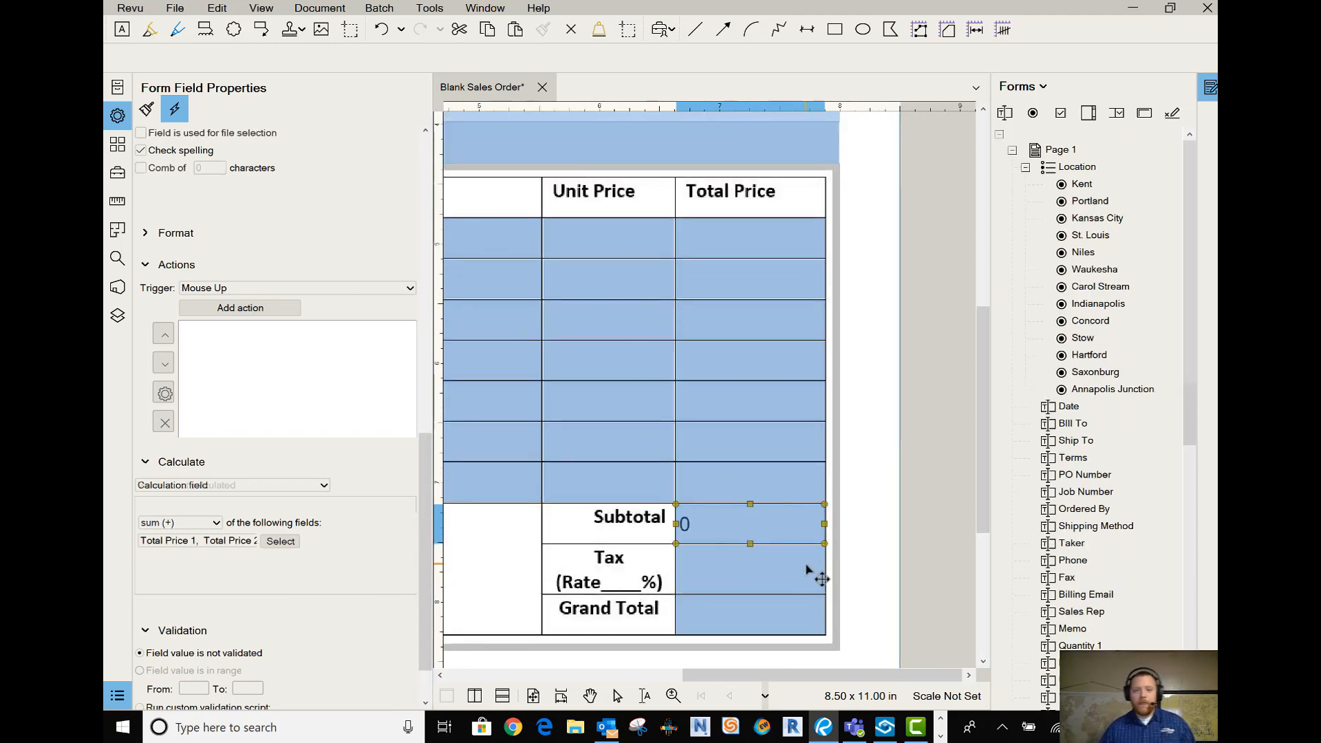
# - Review the Tax Rate field's format categories, then select the Grand Total field
pyautogui.click(750, 570)
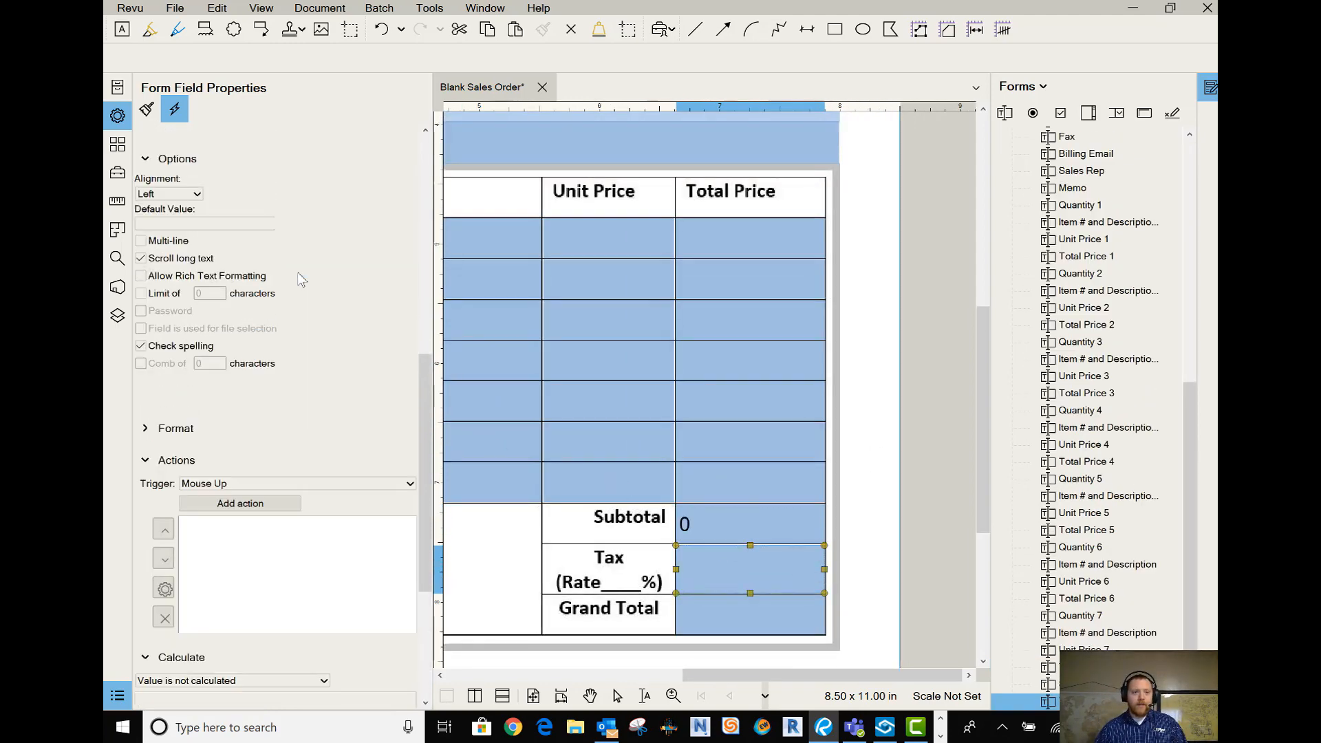
pyautogui.scroll(3)
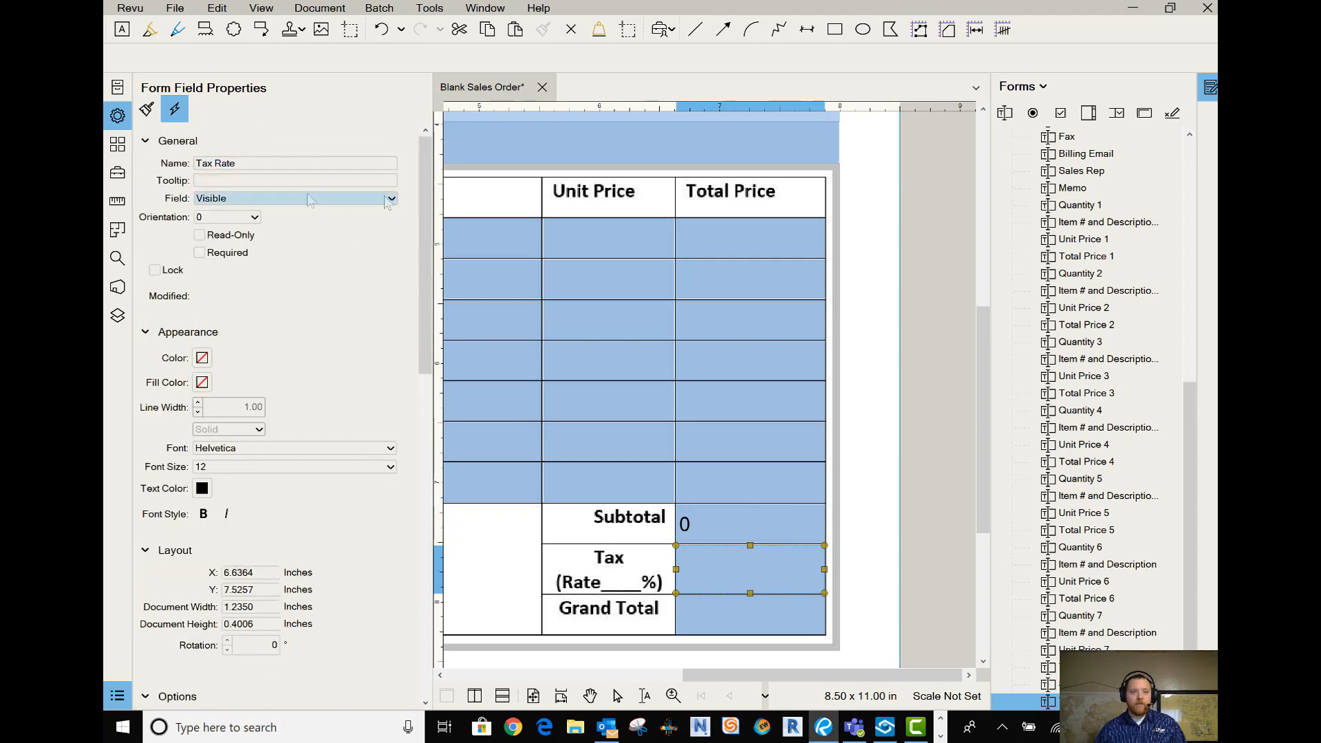
pyautogui.scroll(-3)
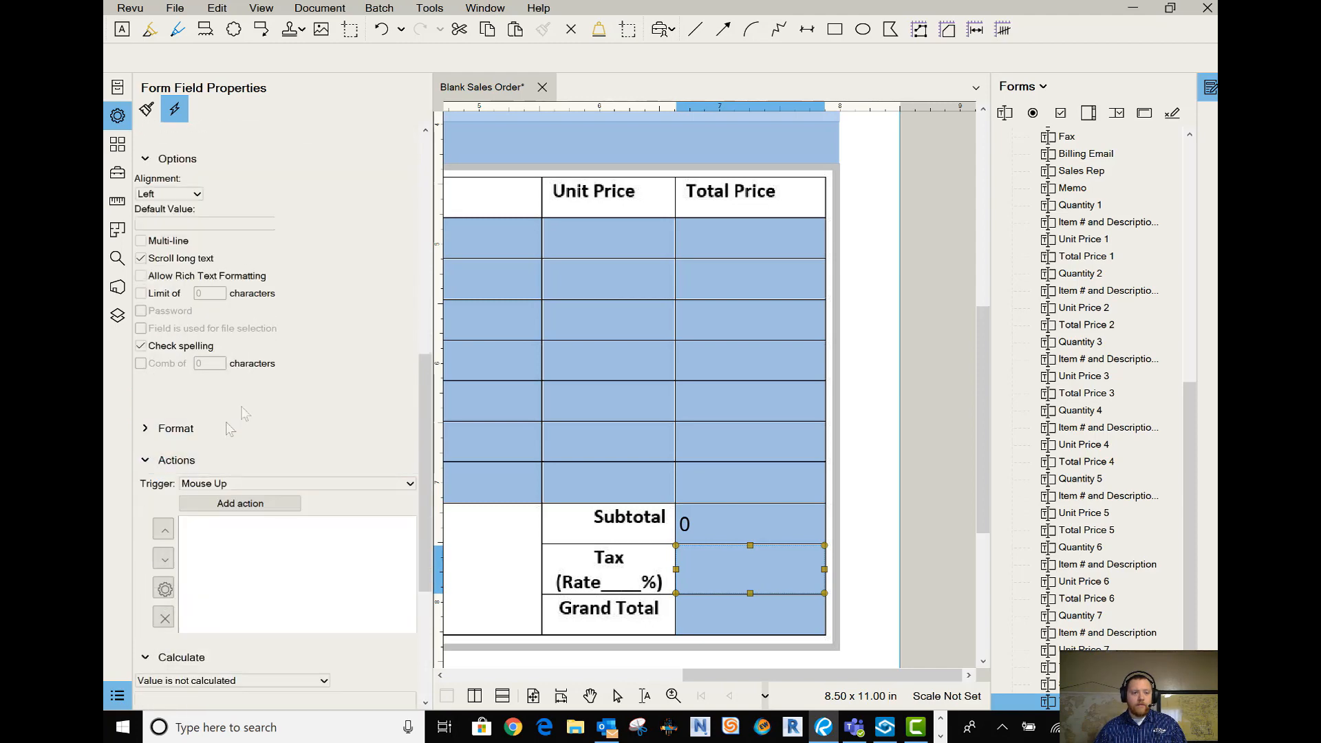
pyautogui.click(176, 428)
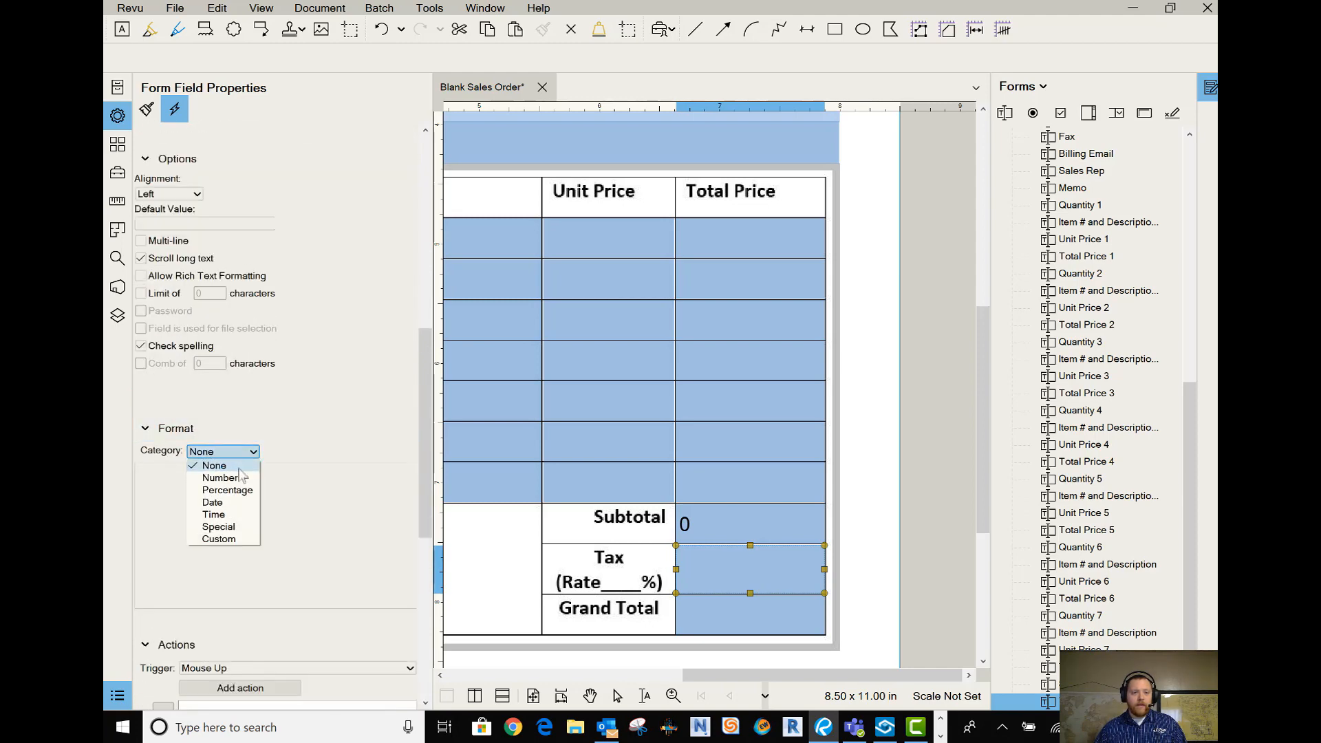
pyautogui.click(227, 490)
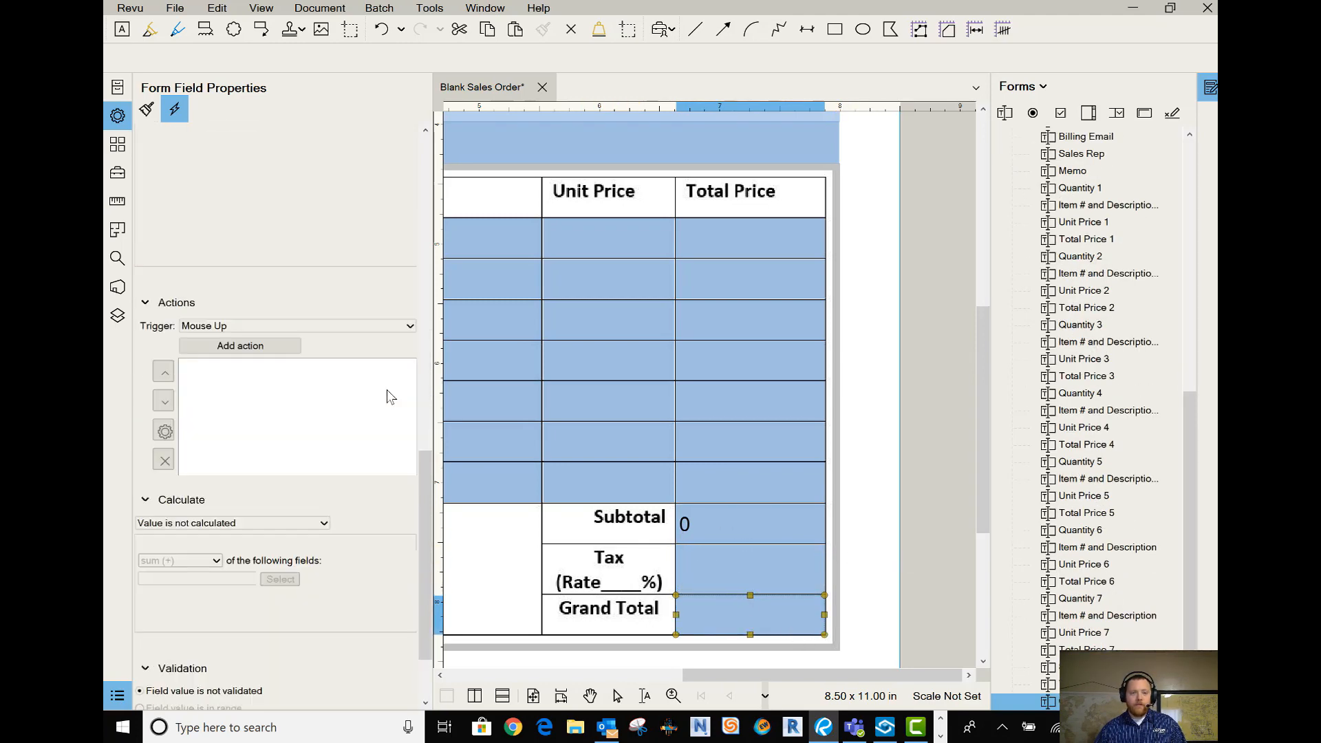
# - Make Grand Total a calculation field taking the product of Subtotal and Tax Rate
pyautogui.click(231, 523)
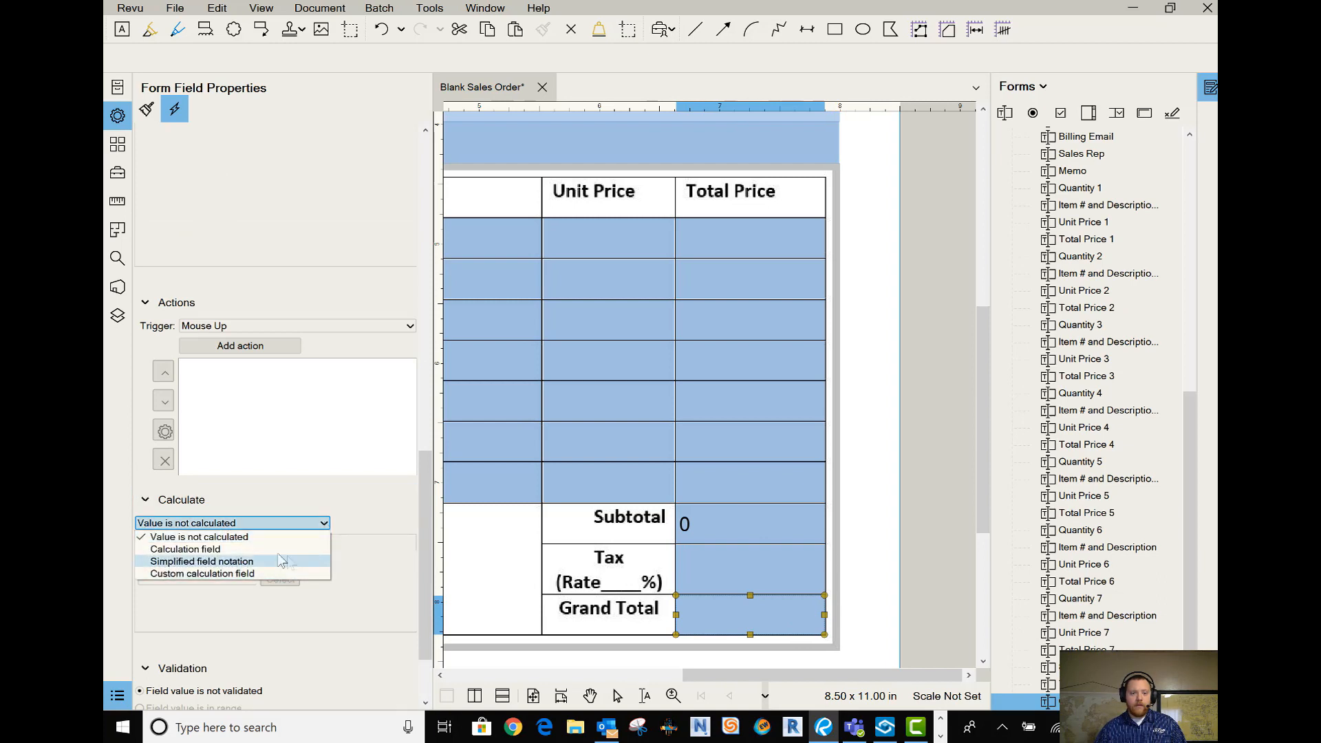
pyautogui.click(197, 549)
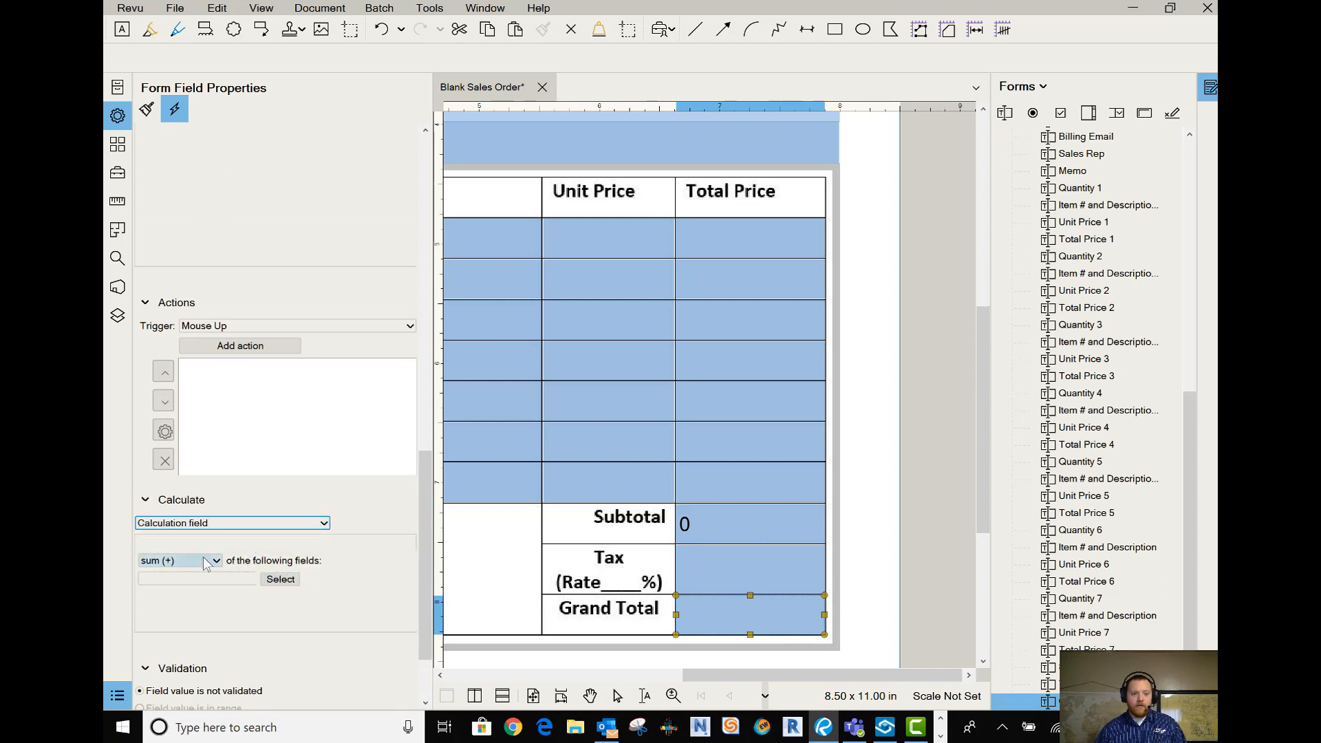
pyautogui.click(179, 560)
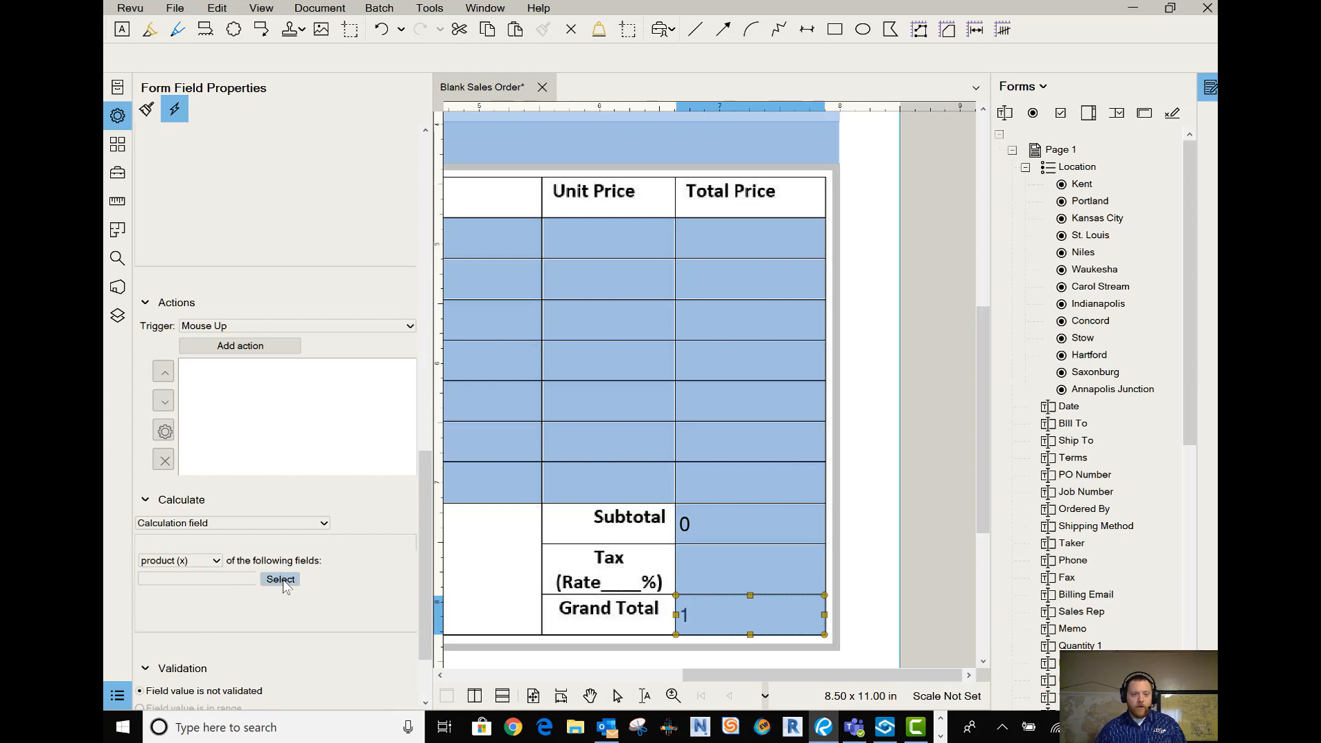
pyautogui.click(280, 579)
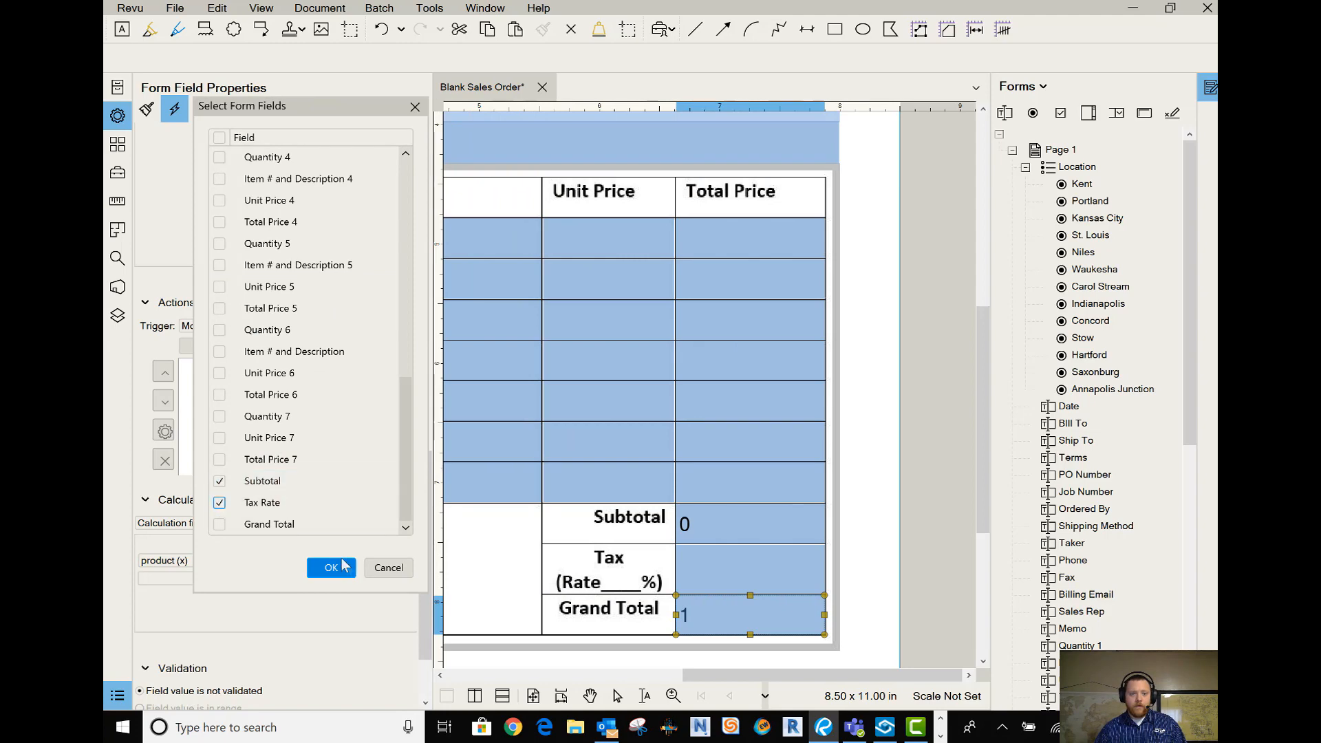
pyautogui.click(330, 567)
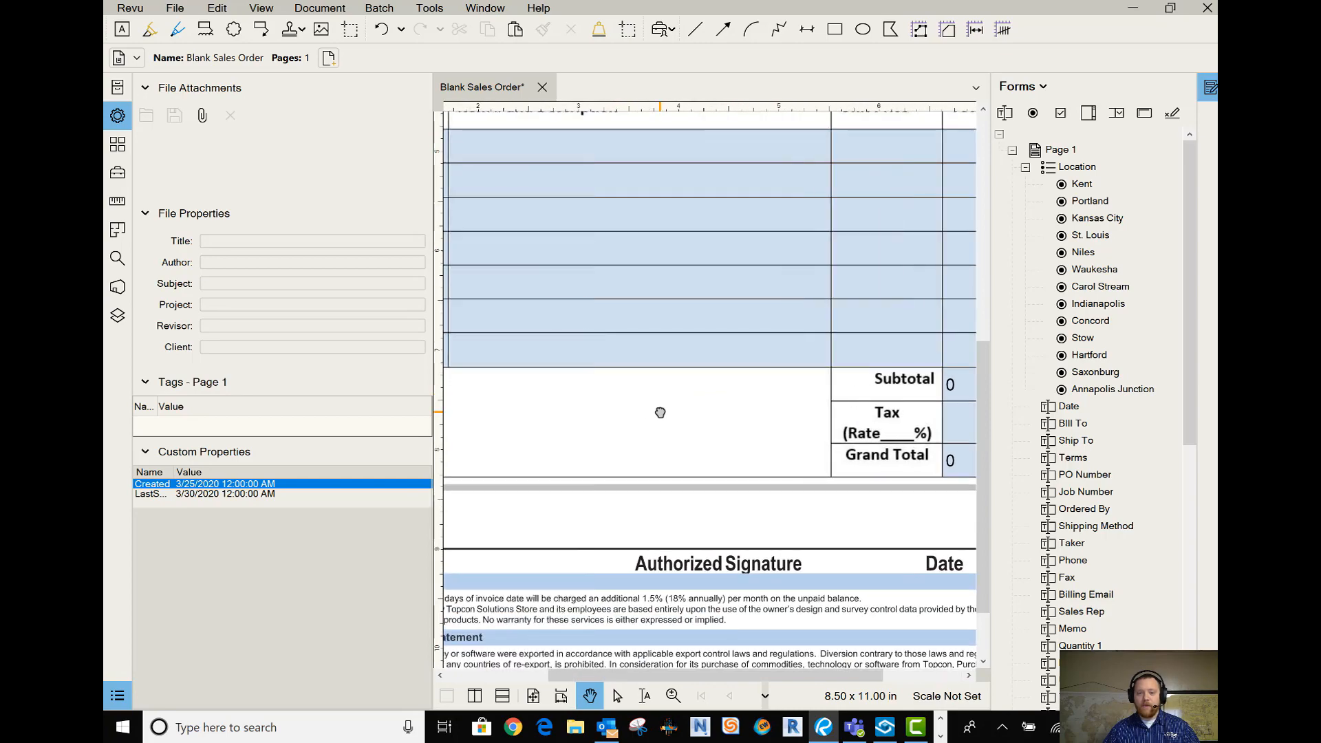
# - Scroll up to view the finished order table with Subtotal and Grand Total at 0
pyautogui.scroll(3)
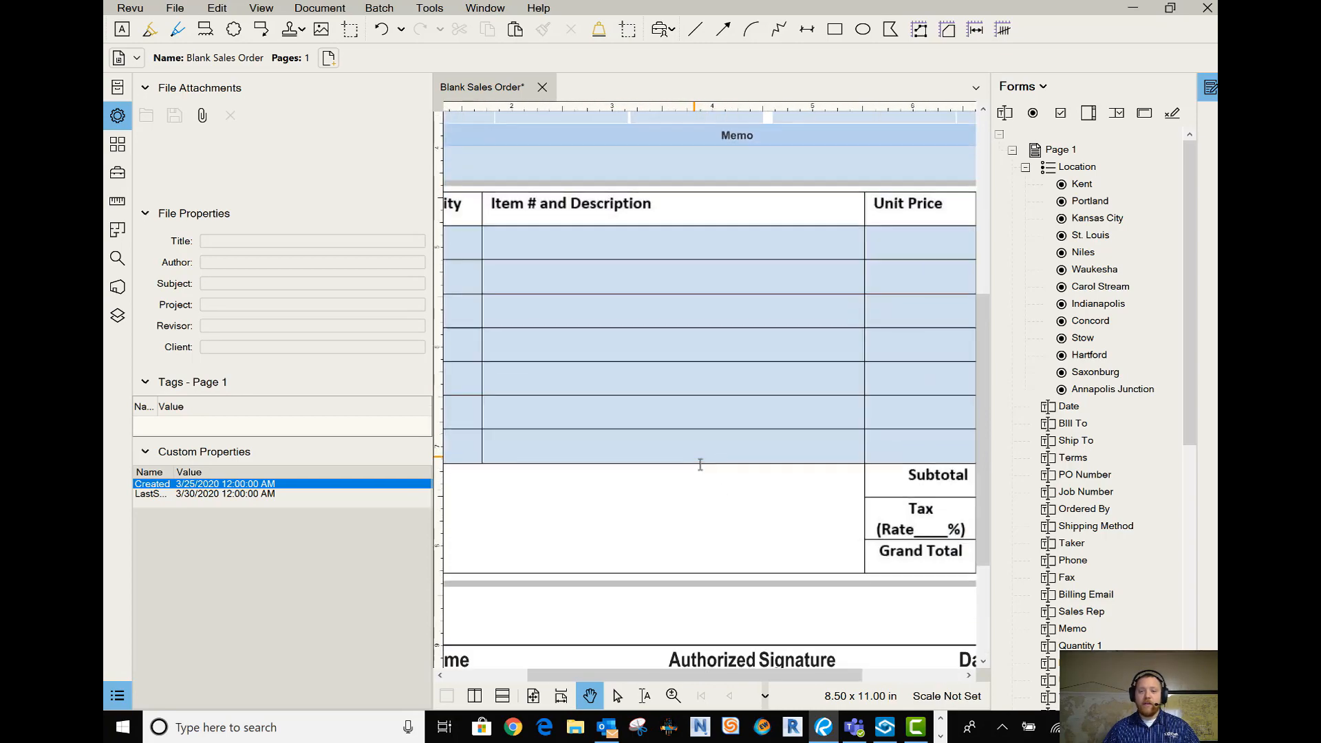